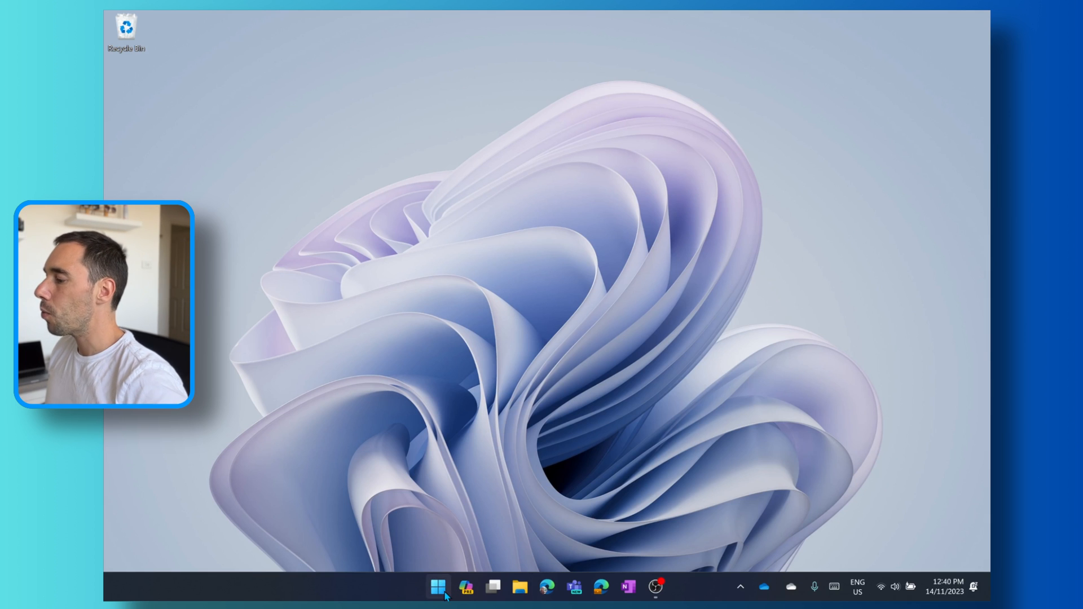
mouse_move(466, 597)
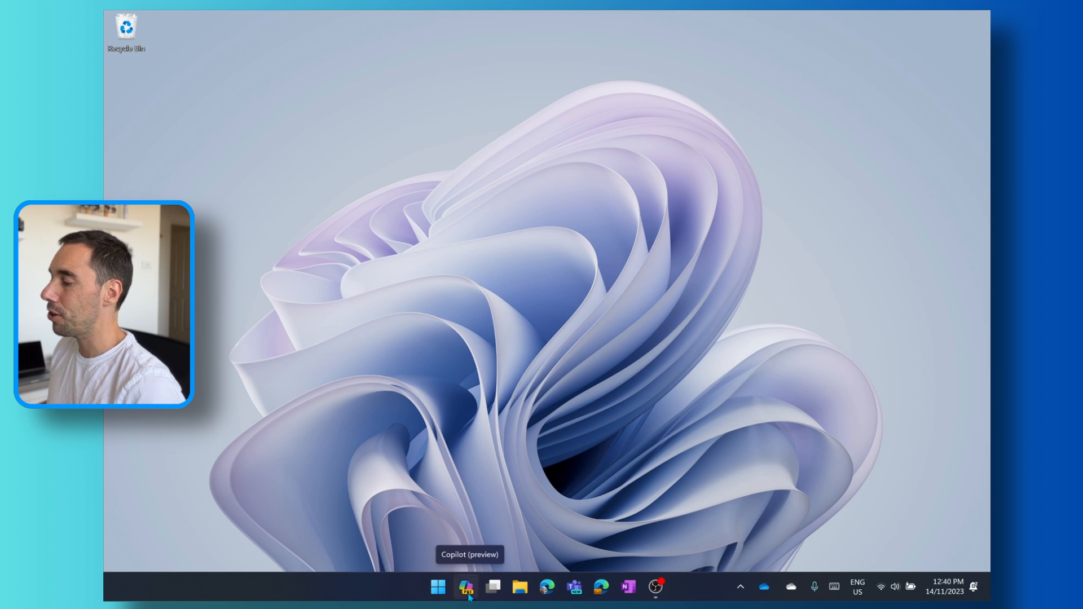
mouse_move(506, 485)
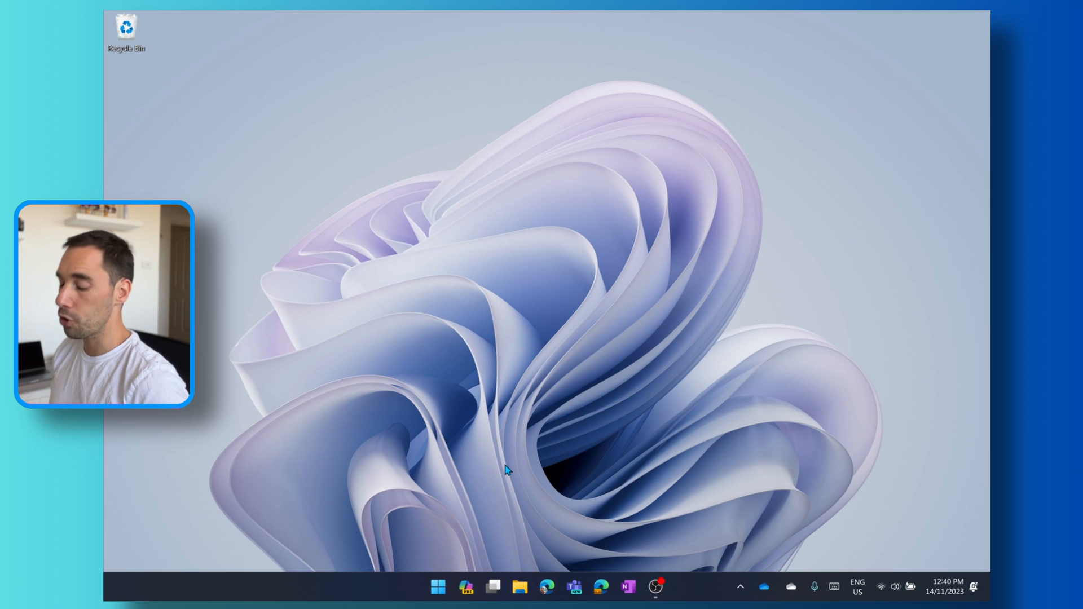
Open Copilot in Windows as a sidebar beside the desktop using Win+C.
key("Win+C")
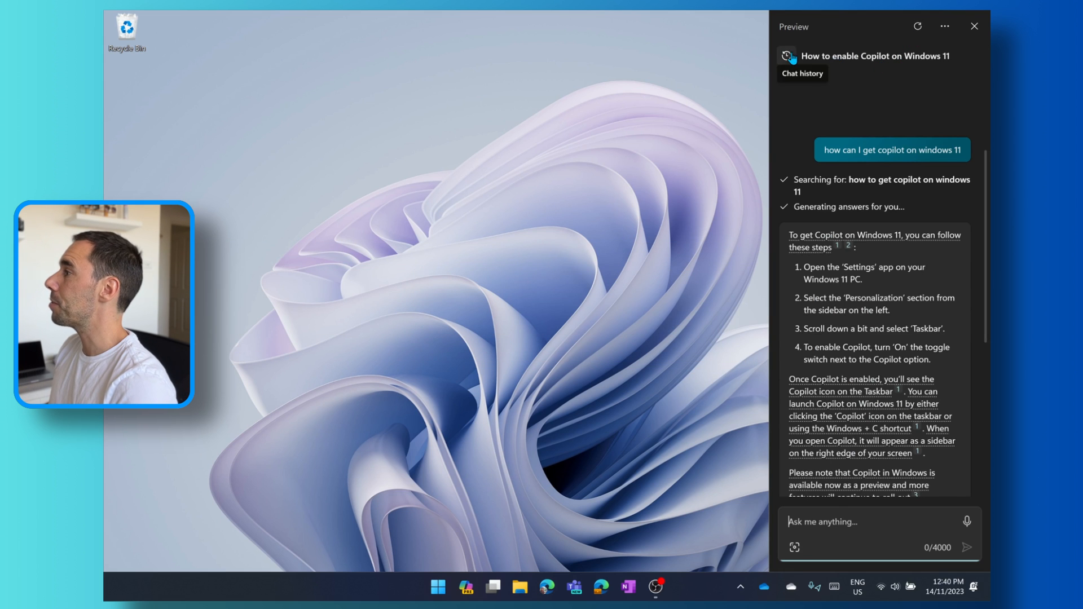
mouse_move(699, 530)
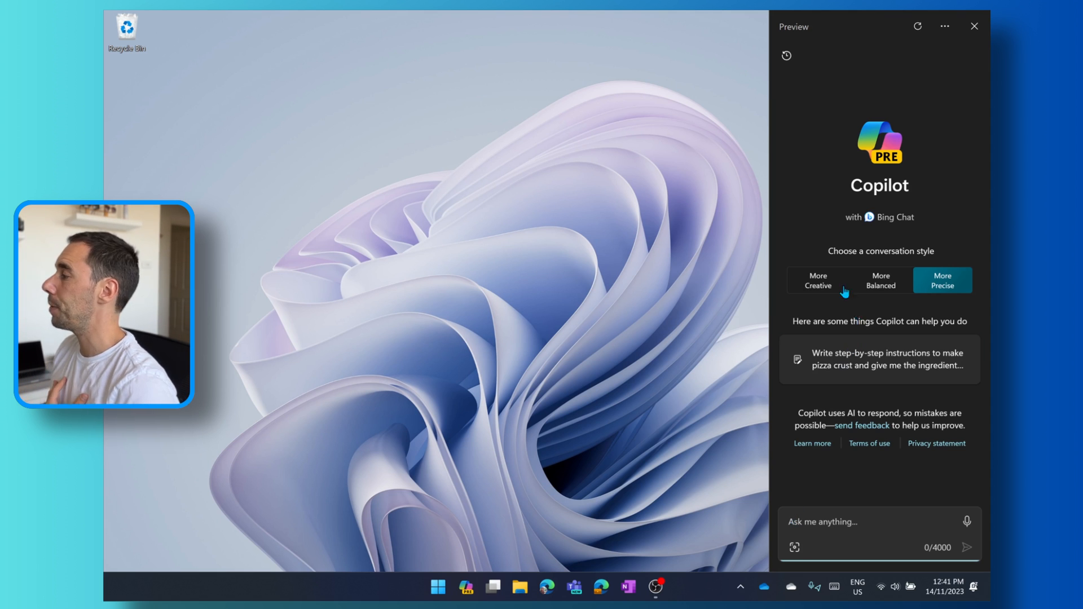
mouse_move(824, 288)
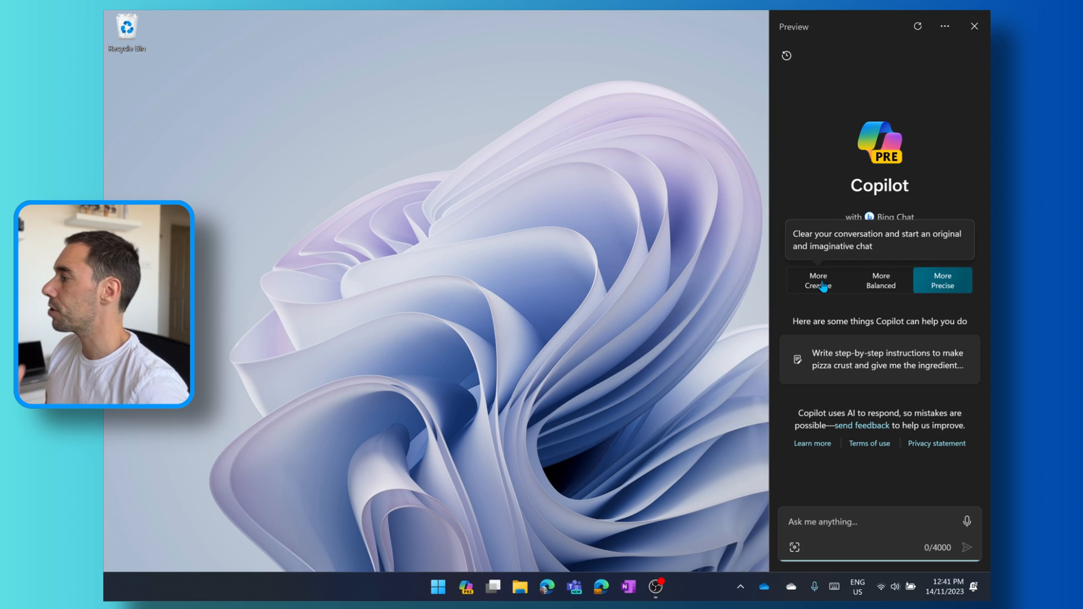
left_click(818, 281)
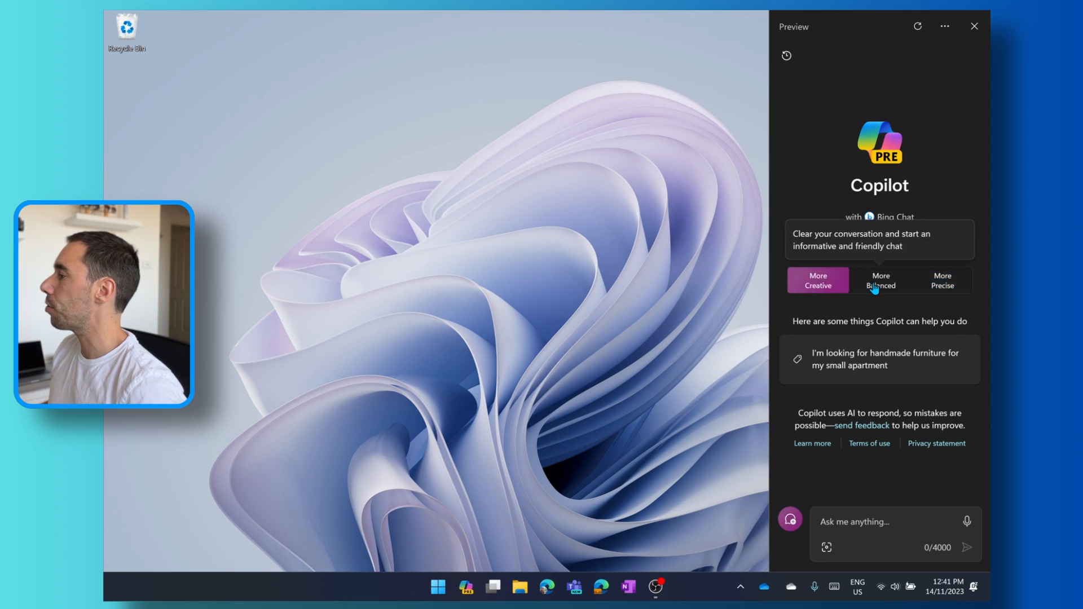
left_click(881, 280)
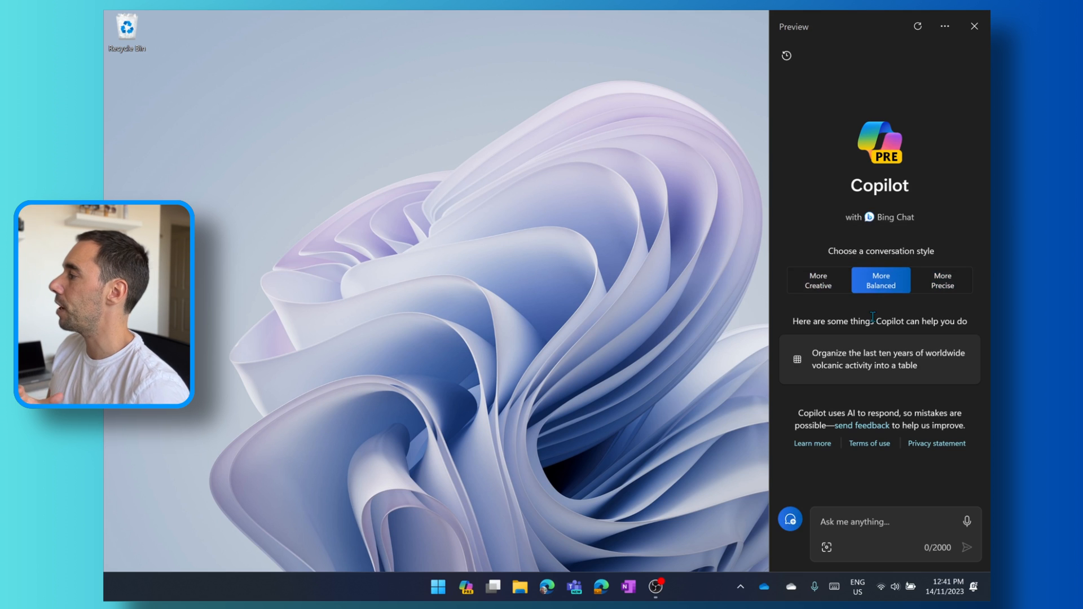
left_click(942, 286)
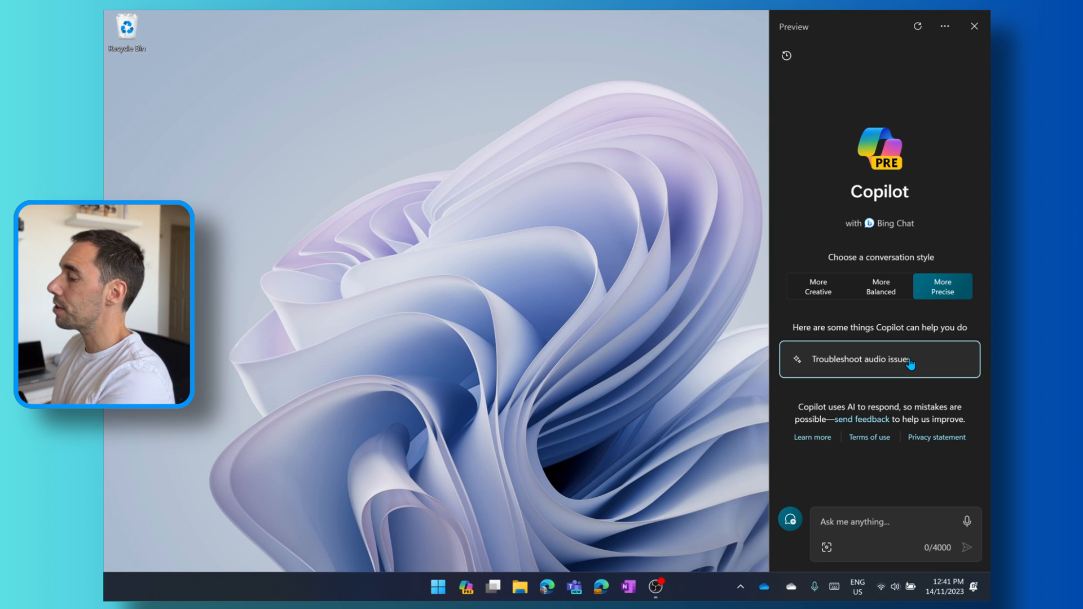
mouse_move(546, 594)
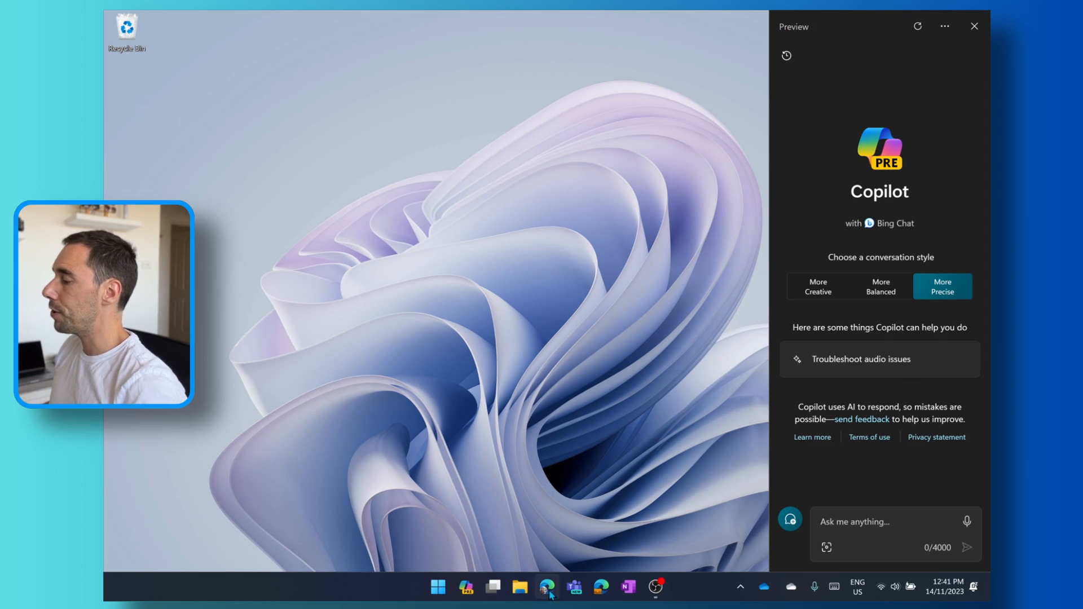
Search 'windows copilot' in Edge and open Microsoft's Copilot in Windows page.
left_click(545, 586)
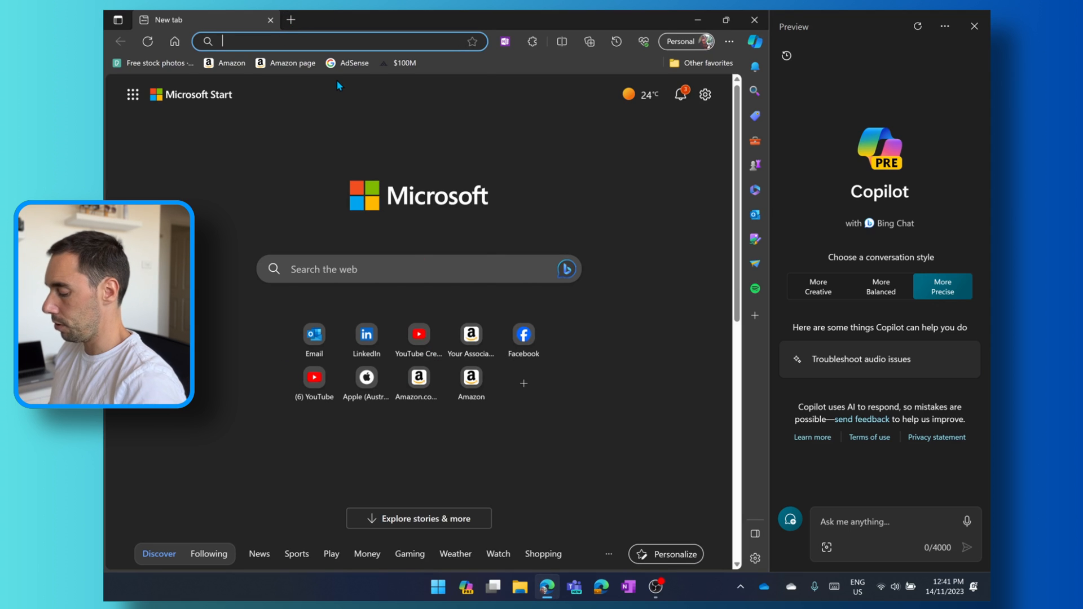
type("windows copilot")
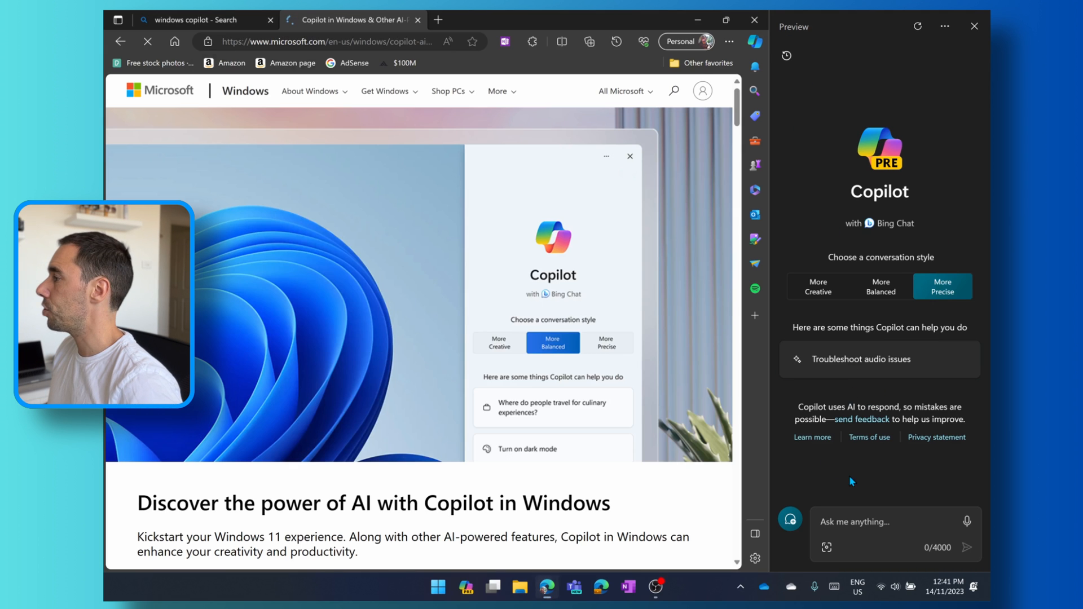
left_click(880, 286)
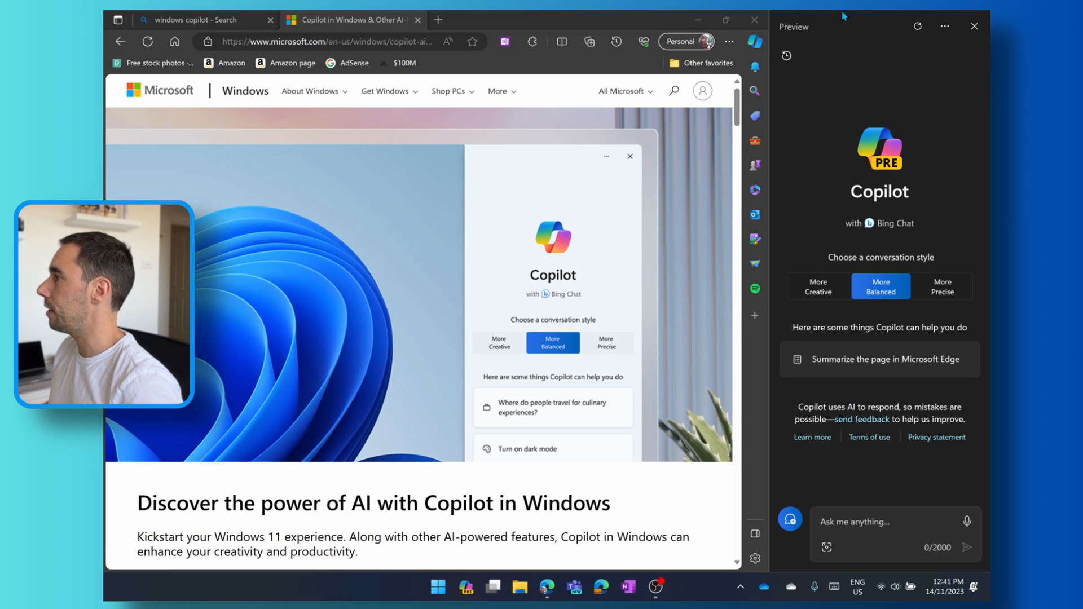
left_click(786, 55)
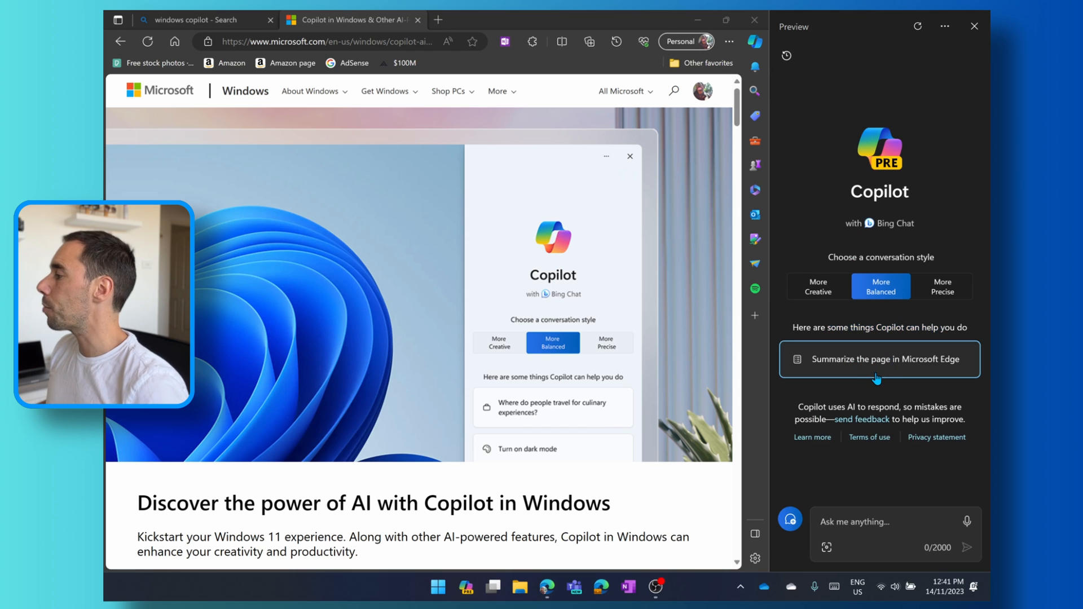
mouse_move(726, 234)
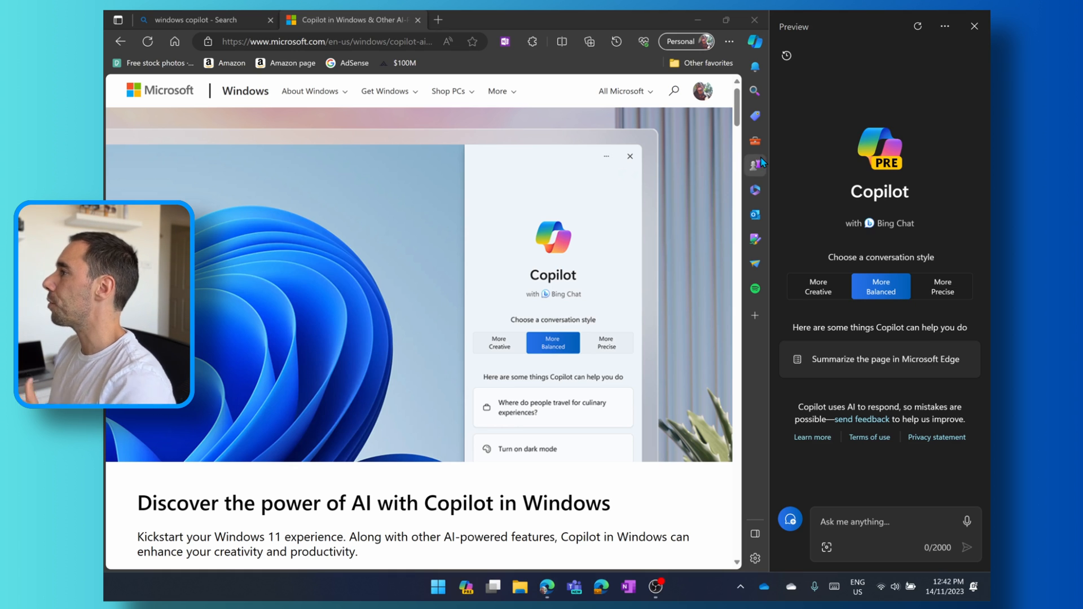
mouse_move(821, 140)
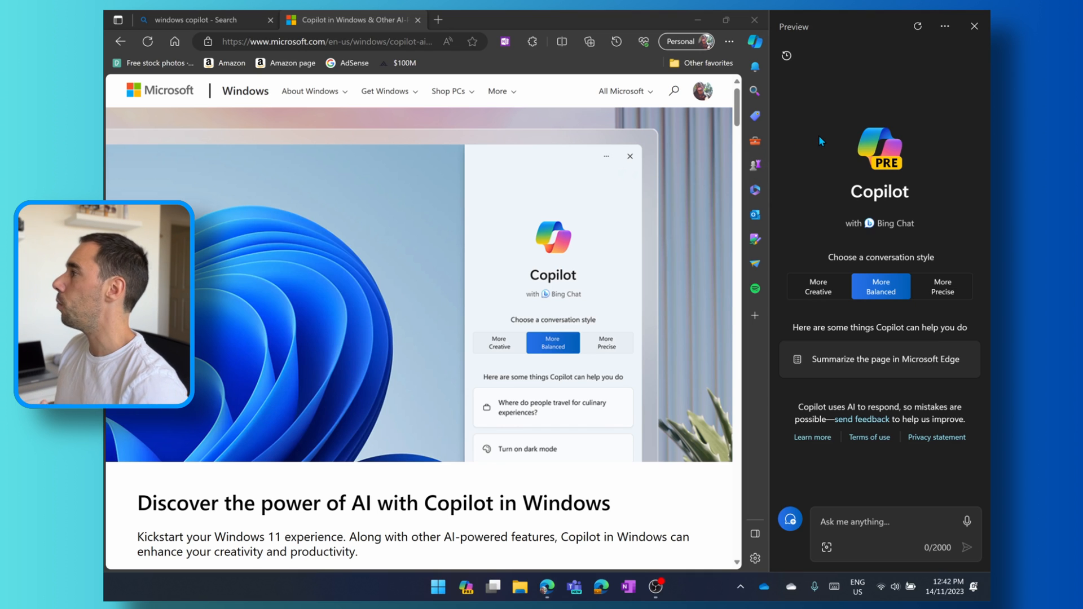
mouse_move(818, 293)
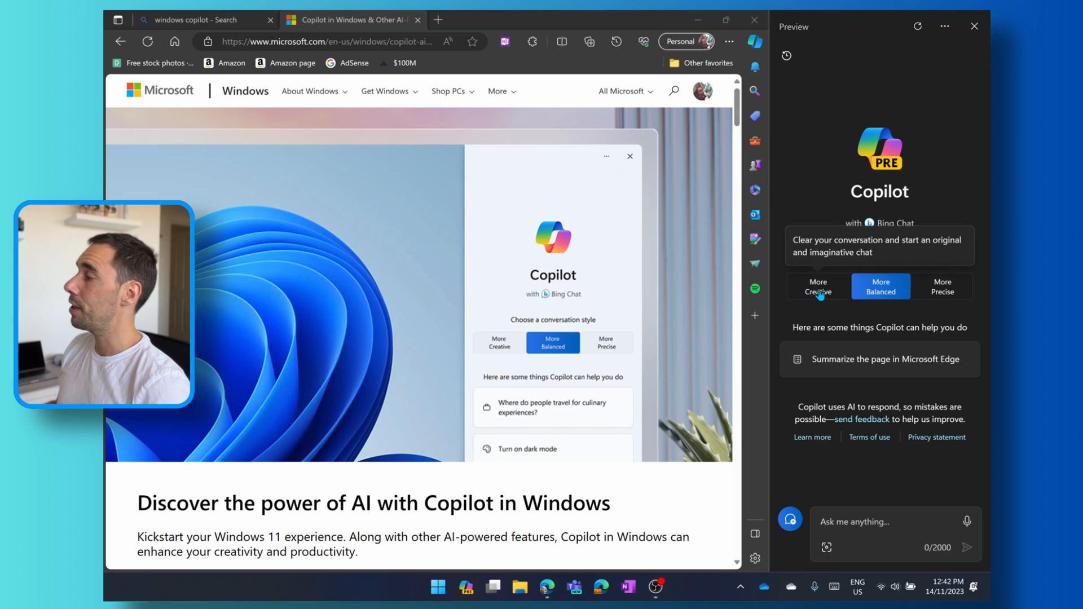
Set Copilot's conversation style to More Precise.
left_click(942, 286)
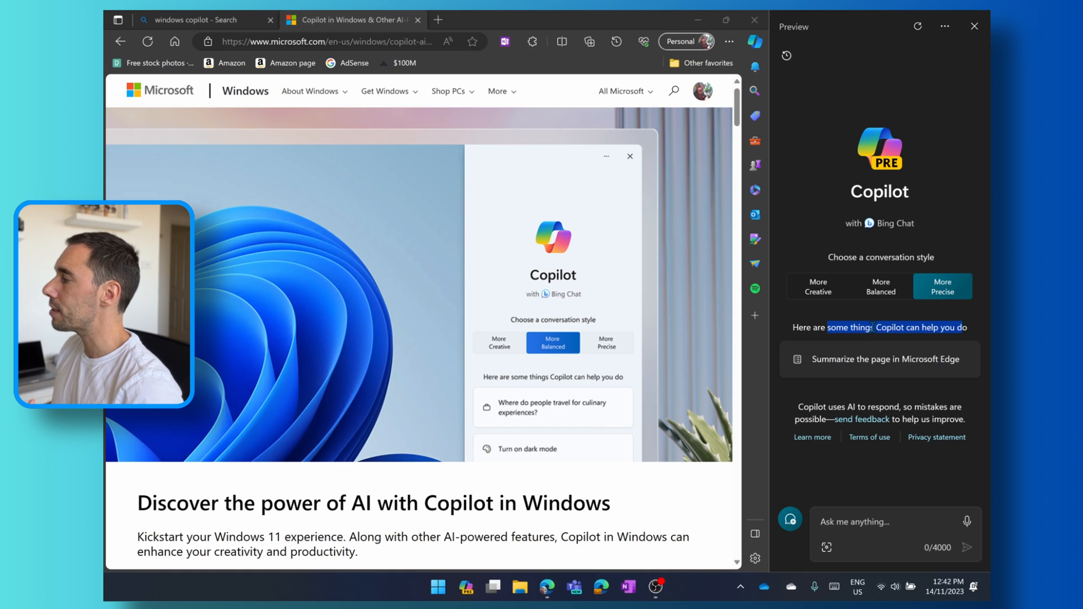
Ask Copilot to summarize the Edge page and read through its highlights.
left_click(879, 359)
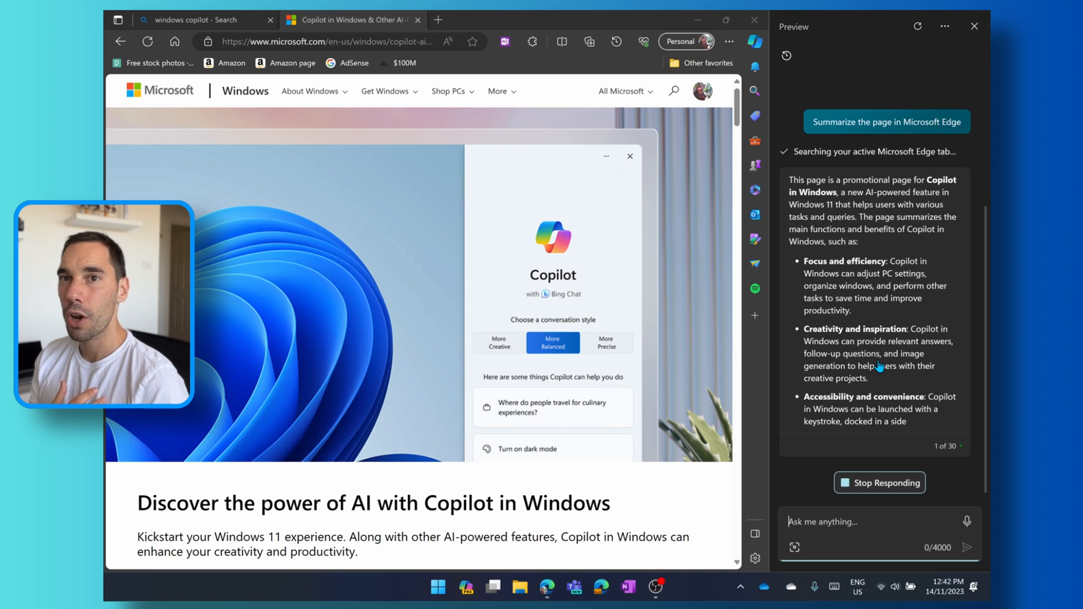
scroll("down", 3)
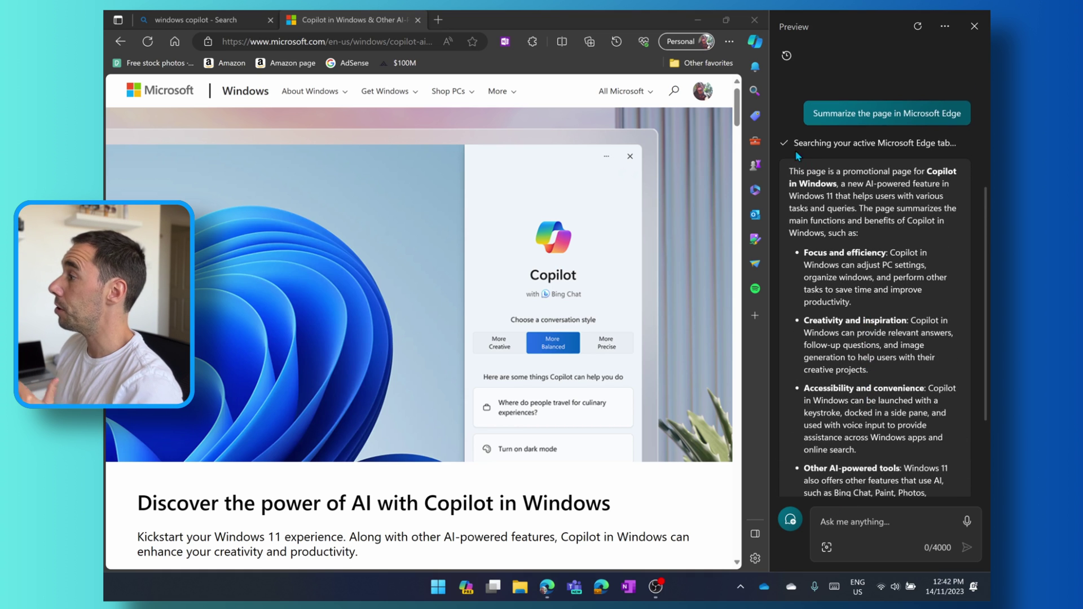
left_click_drag(790, 170, 939, 320)
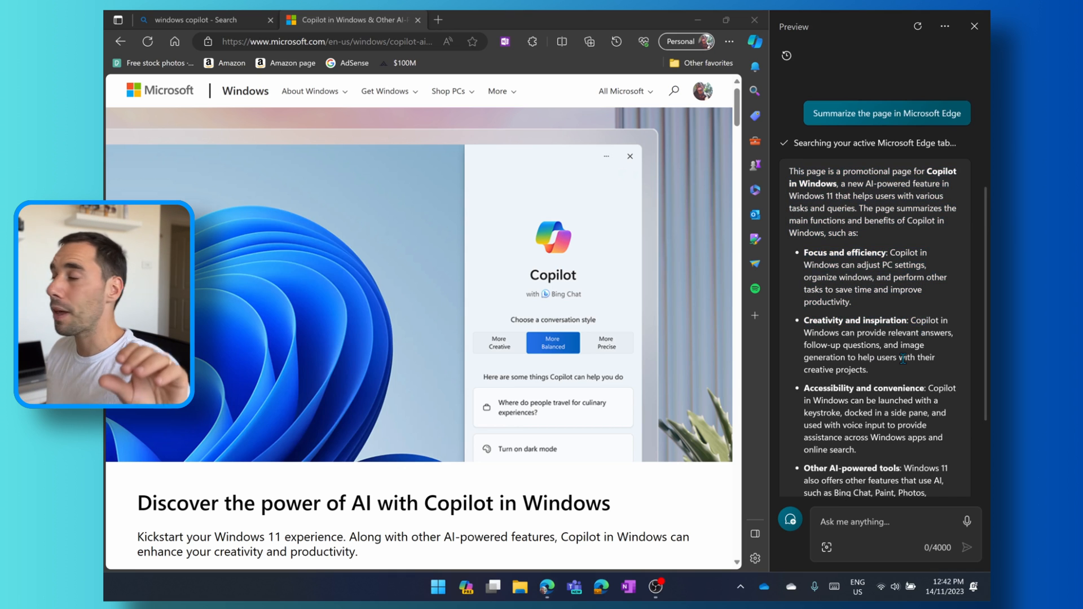
scroll("down", 3)
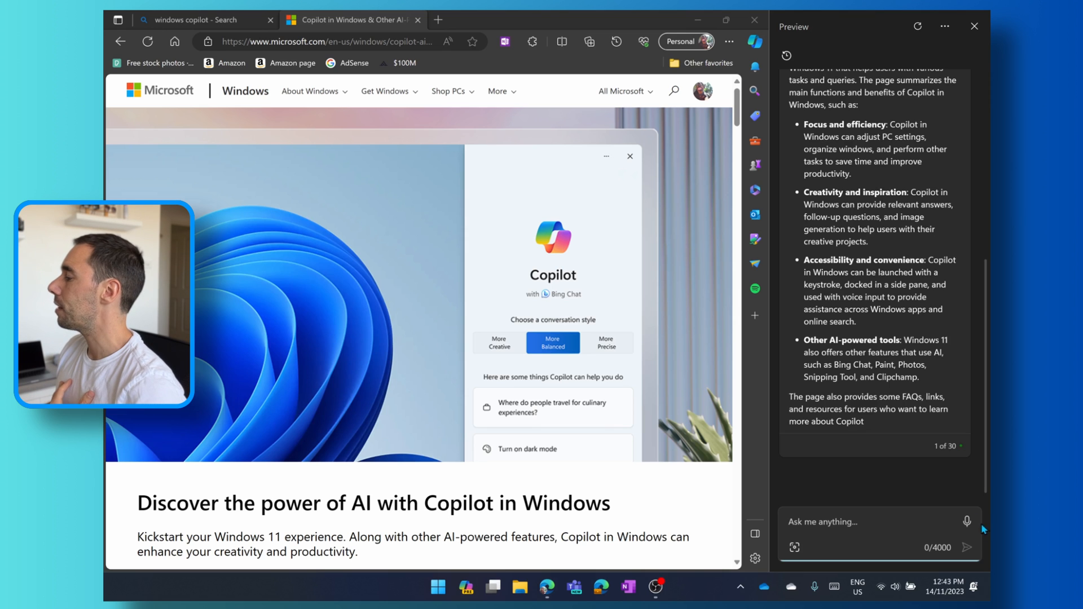
mouse_move(965, 527)
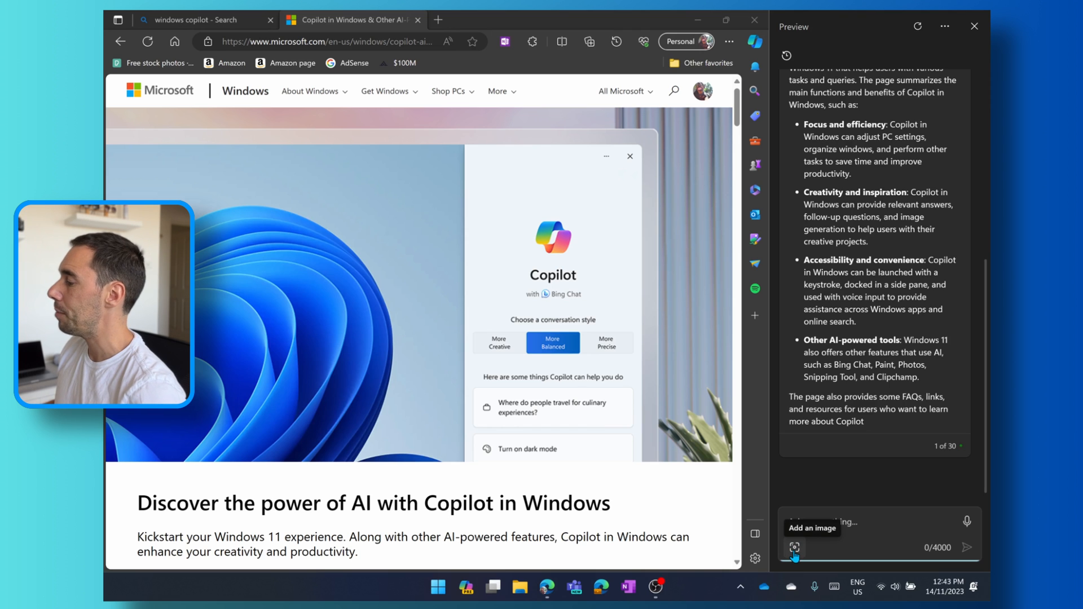
left_click(793, 547)
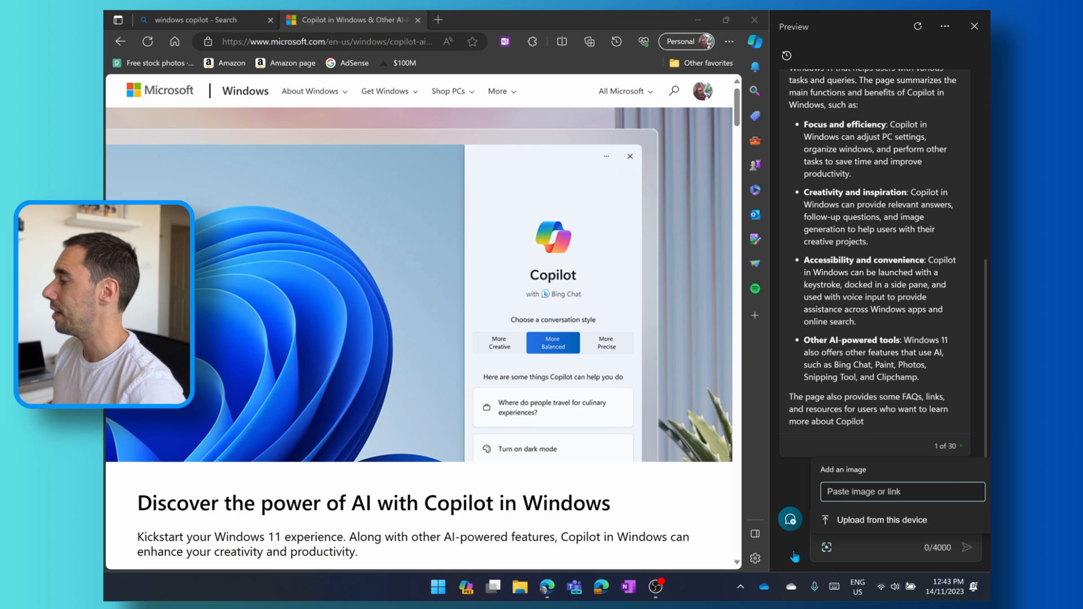
mouse_move(795, 480)
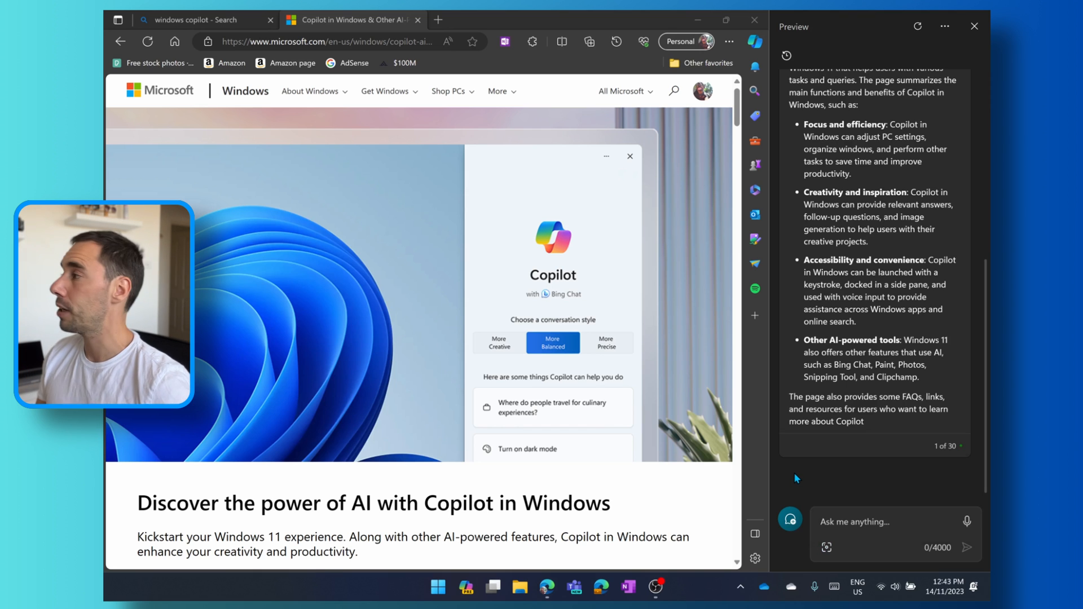
mouse_move(802, 447)
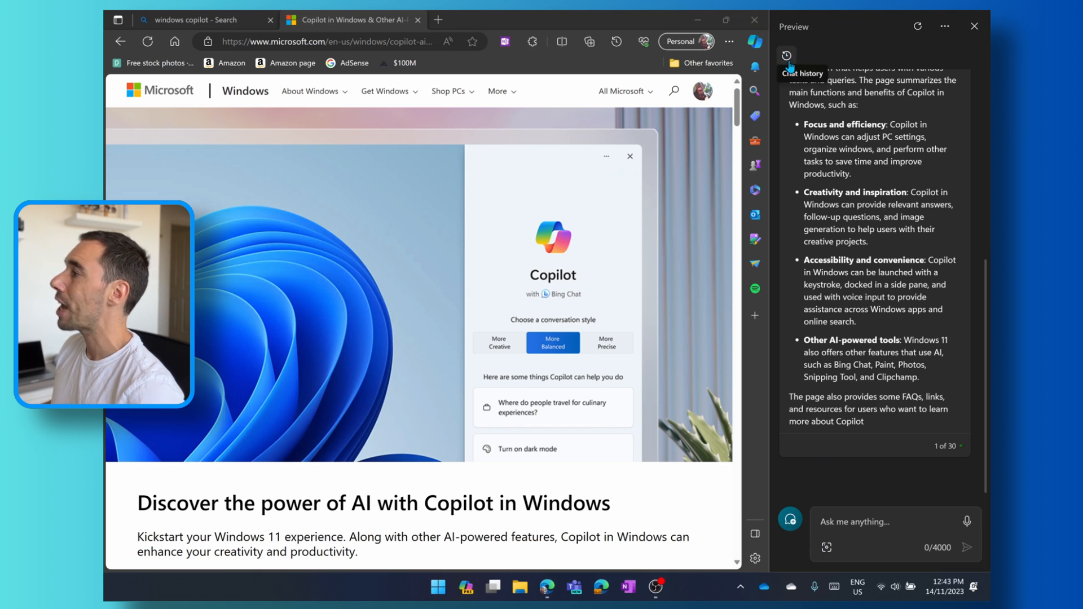
Show the Chats list with today's page summary and earlier conversations.
left_click(787, 53)
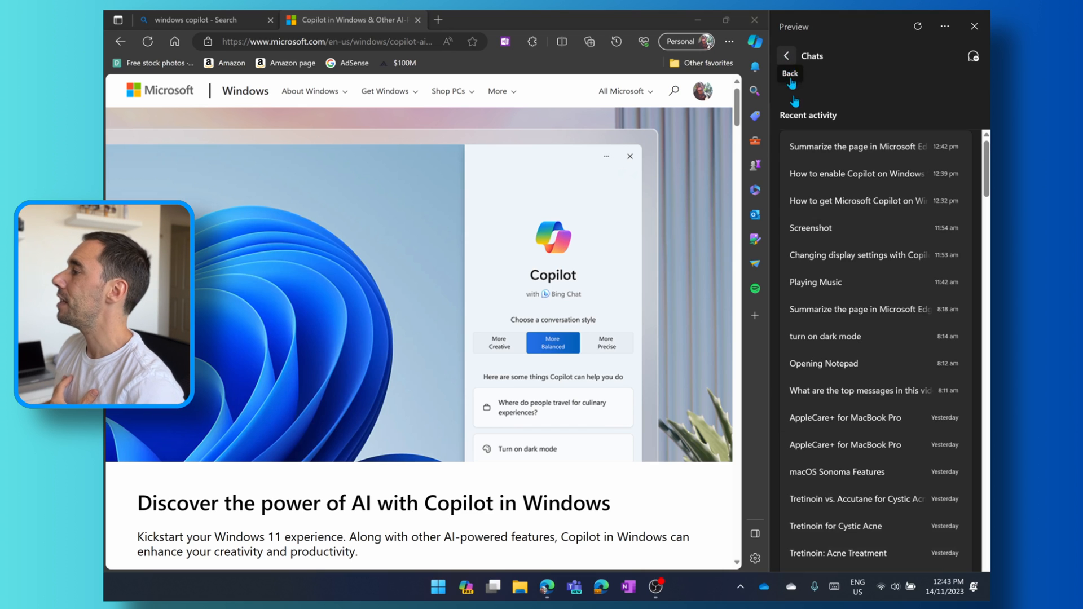
mouse_move(864, 190)
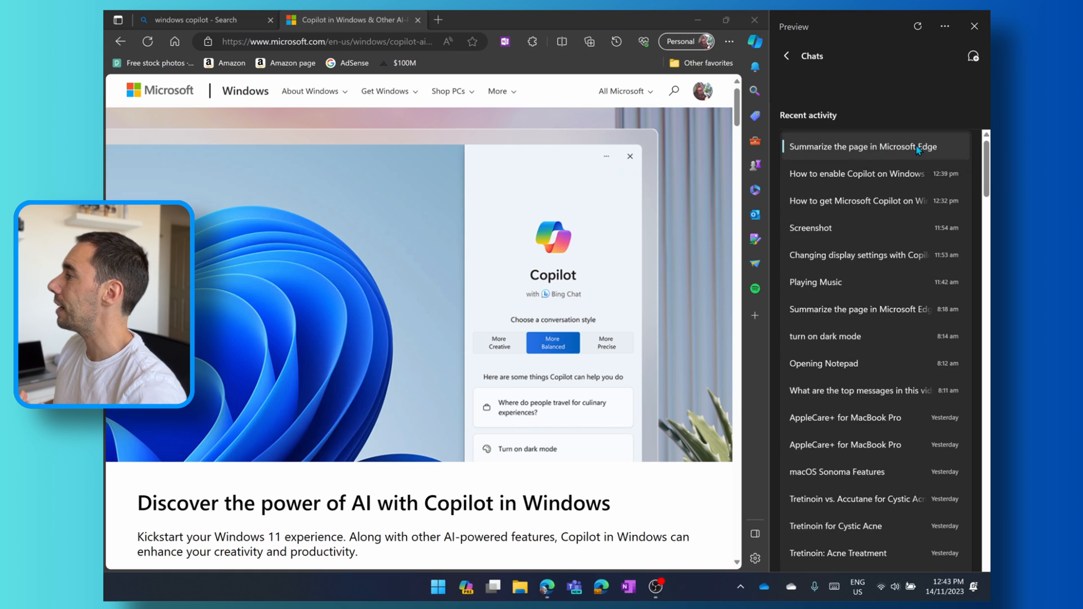
mouse_move(885, 151)
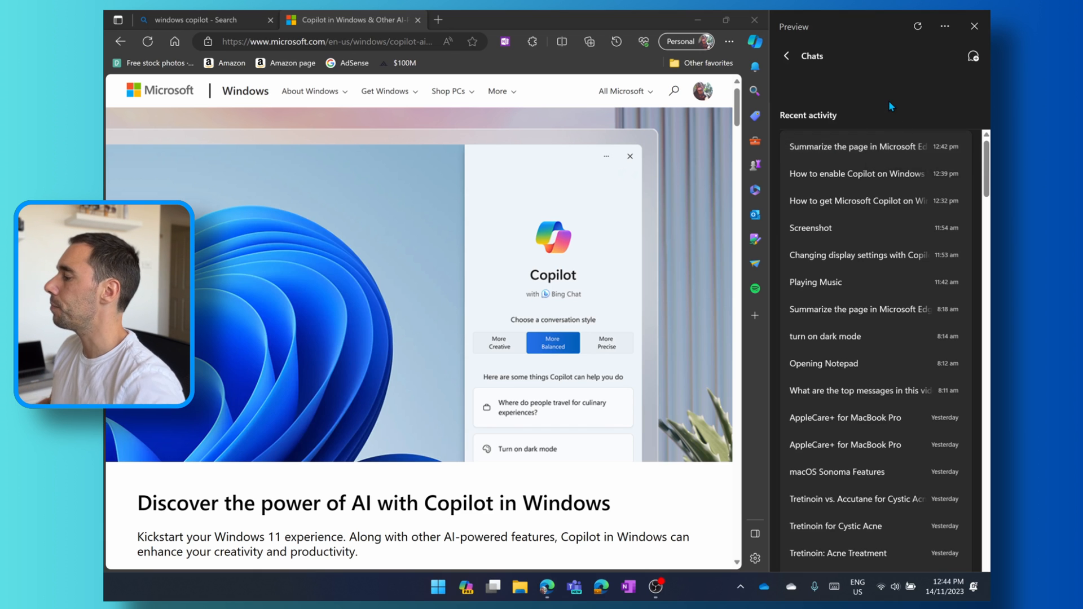
mouse_move(834, 65)
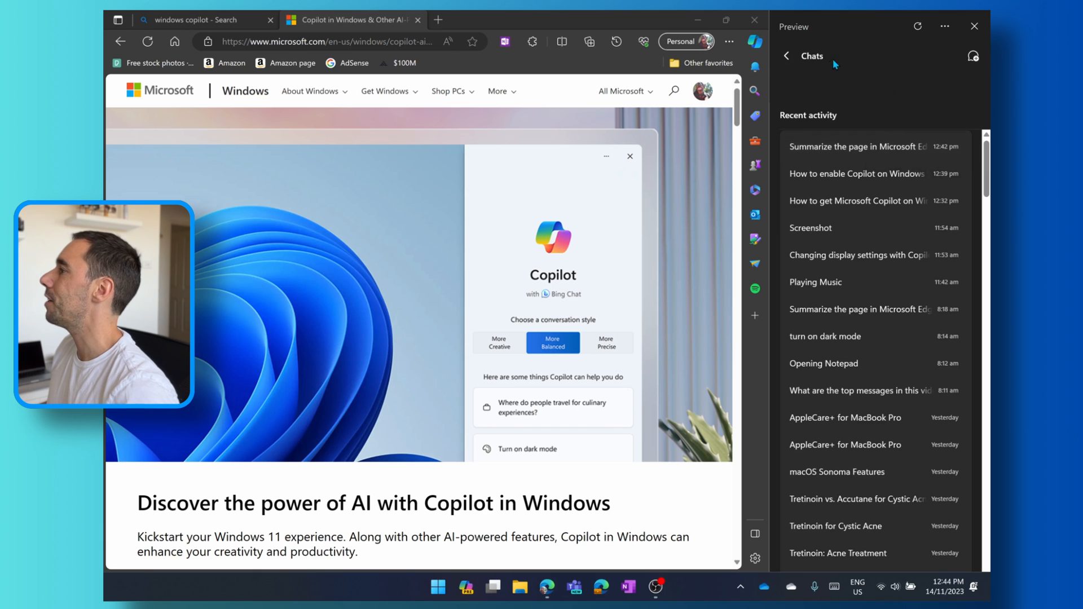
mouse_move(917, 26)
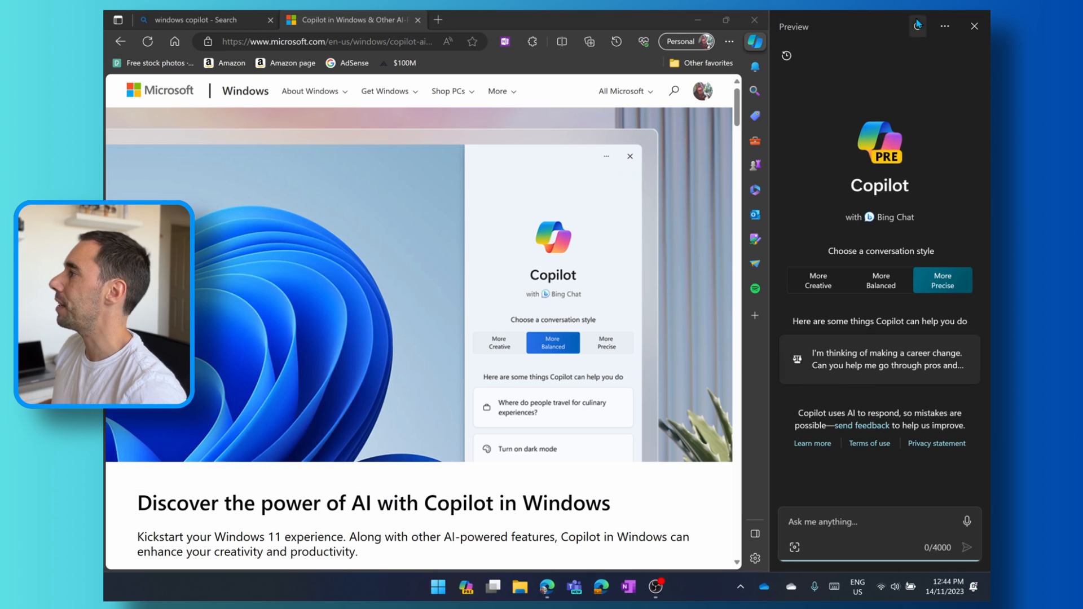
mouse_move(945, 27)
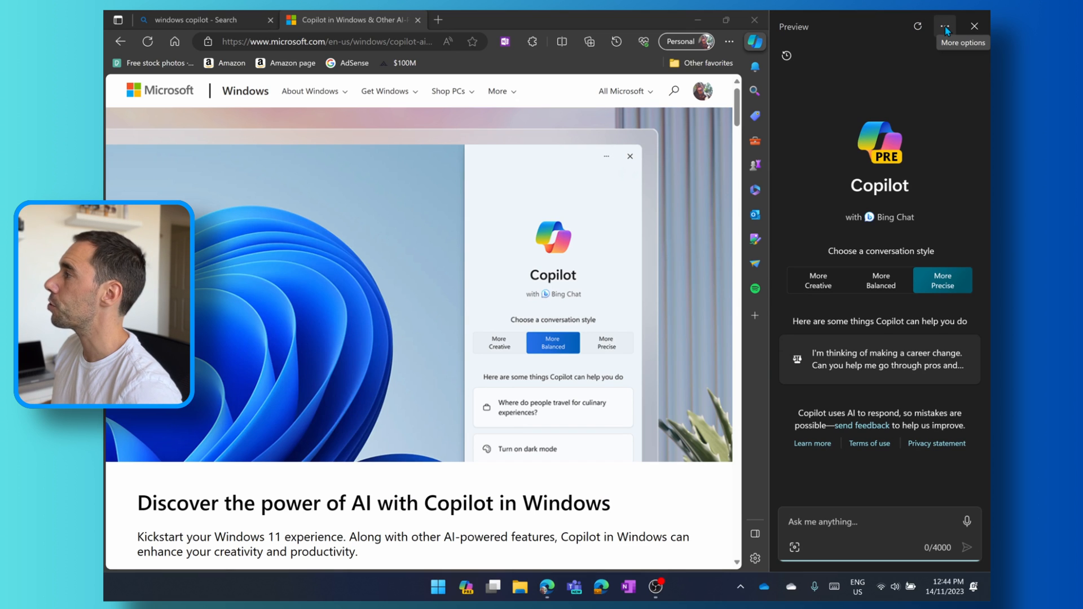
Open Copilot's Settings from More options, showing Edge content sharing with Bing Chat.
left_click(944, 26)
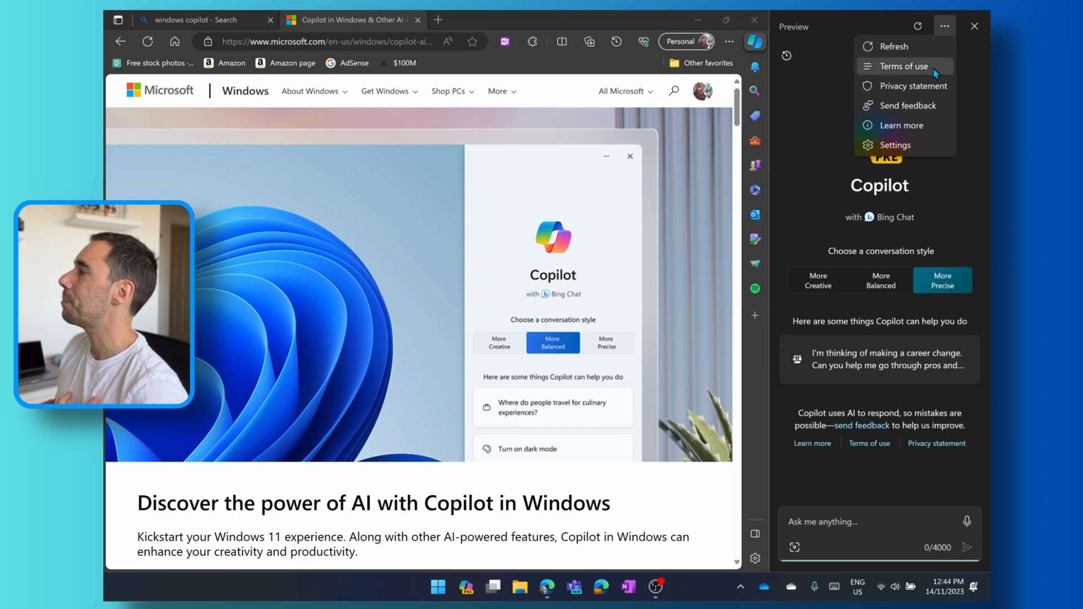
mouse_move(920, 152)
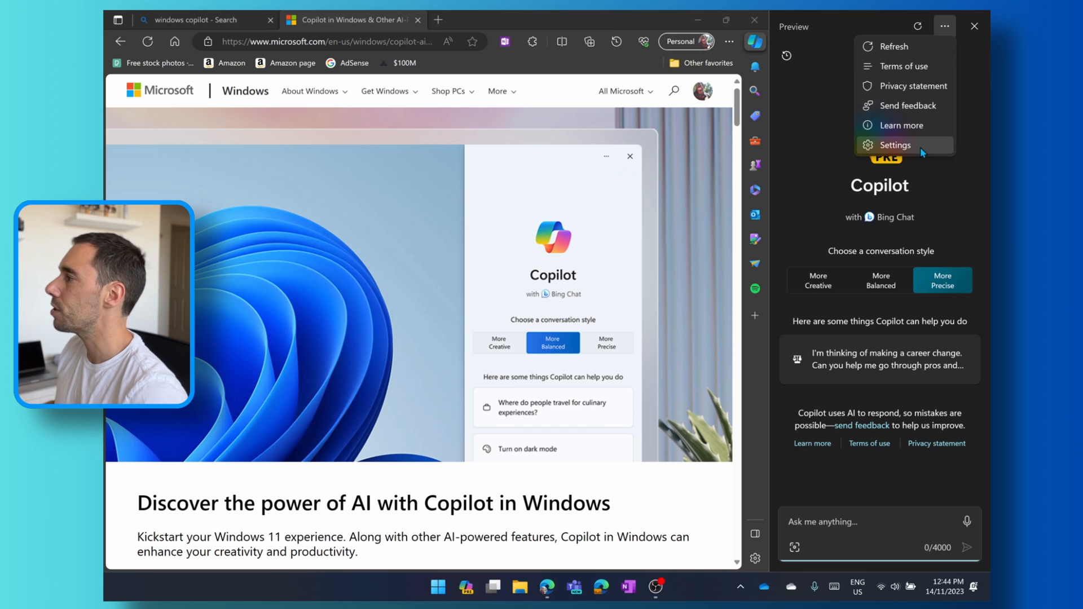
left_click(895, 145)
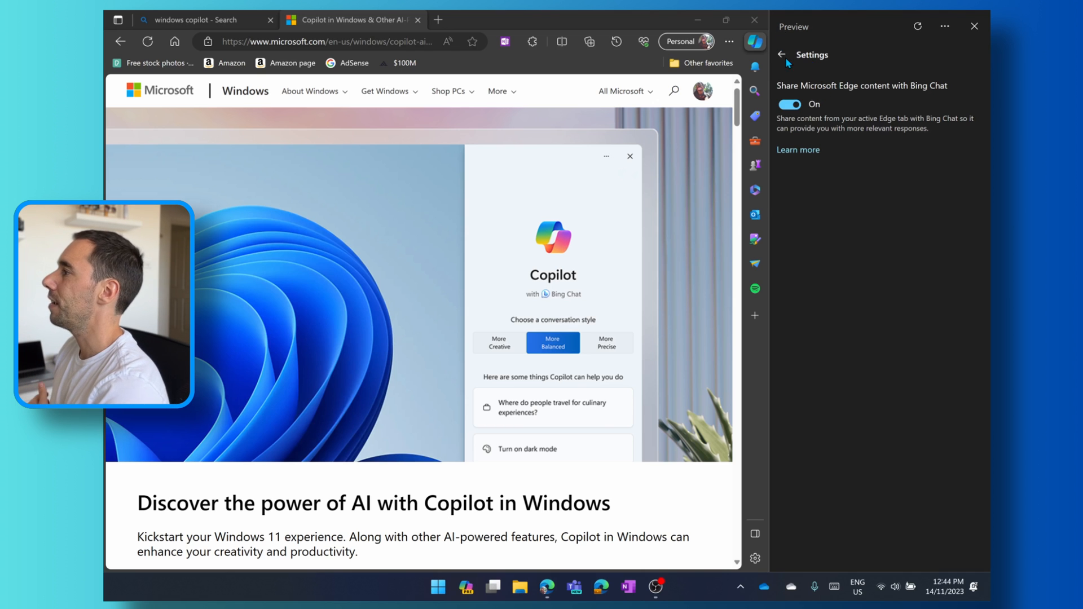
left_click(785, 55)
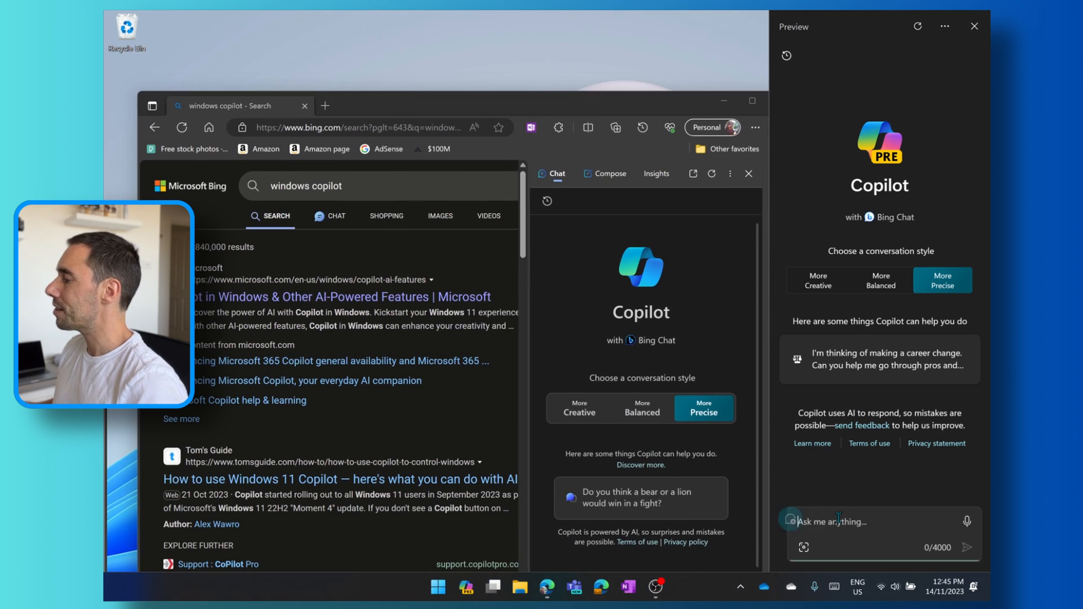
Ask Copilot to 'tidy up my windows' and accept snapping Edge windows side by side.
type("ti")
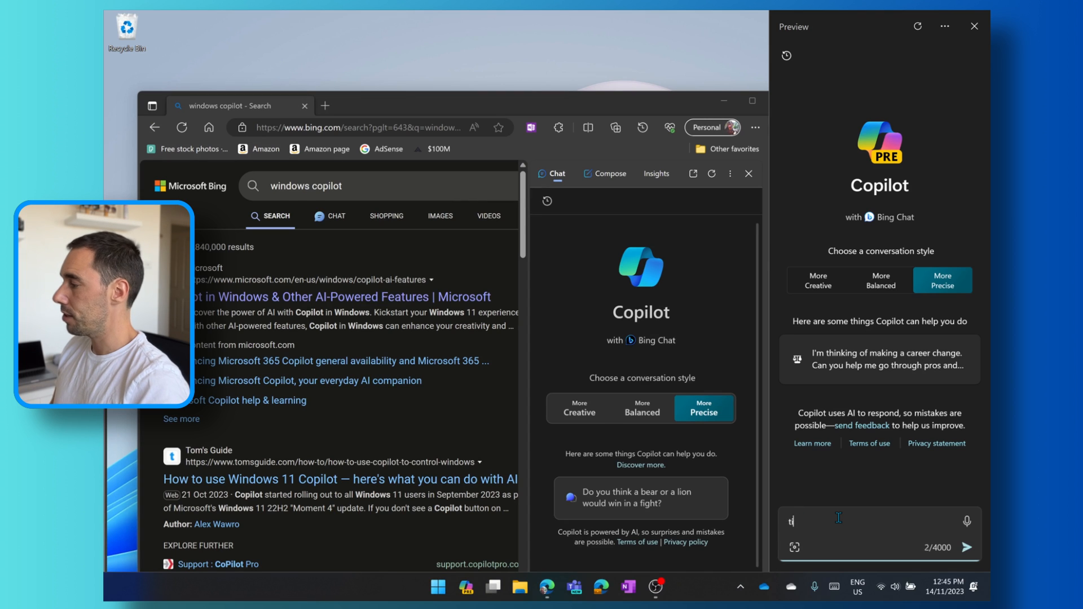
type("idy up my w")
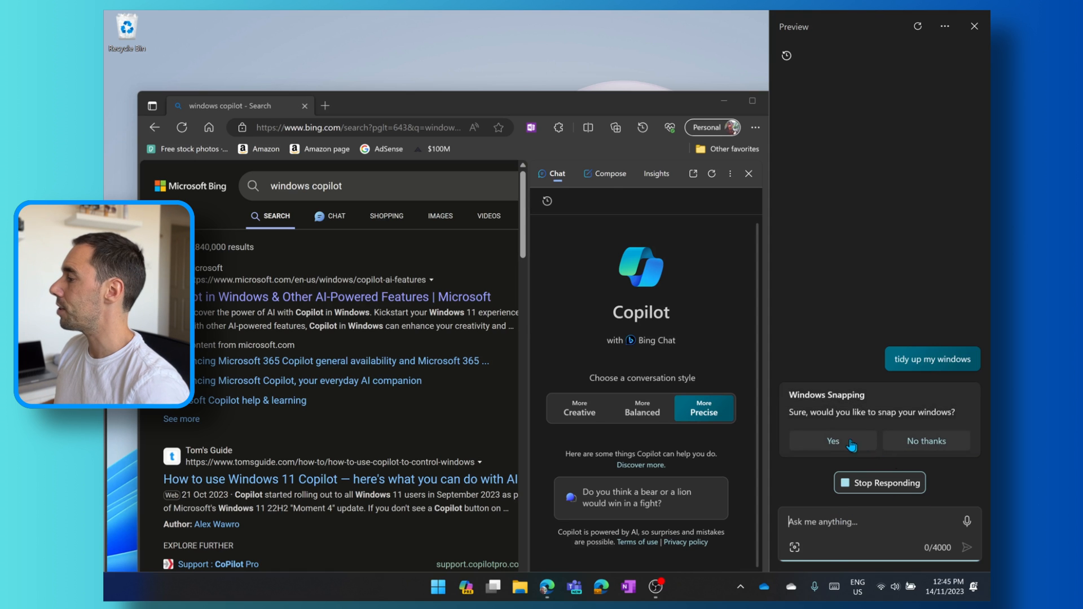
left_click(832, 441)
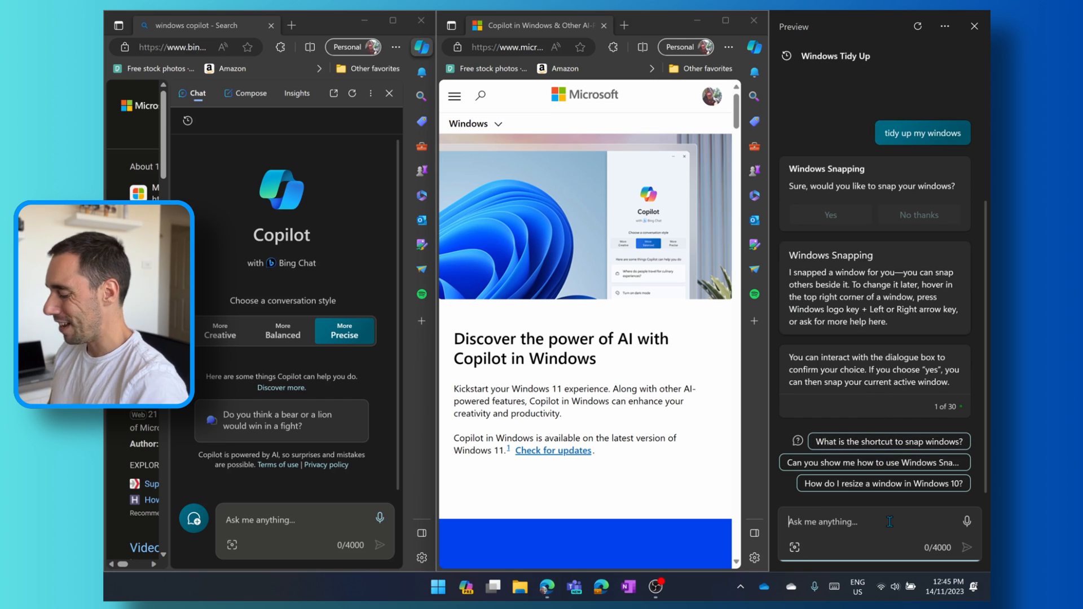
Send 'turn on my wifi' to Copilot, which offers to turn on Bluetooth.
type("turn on my wifi")
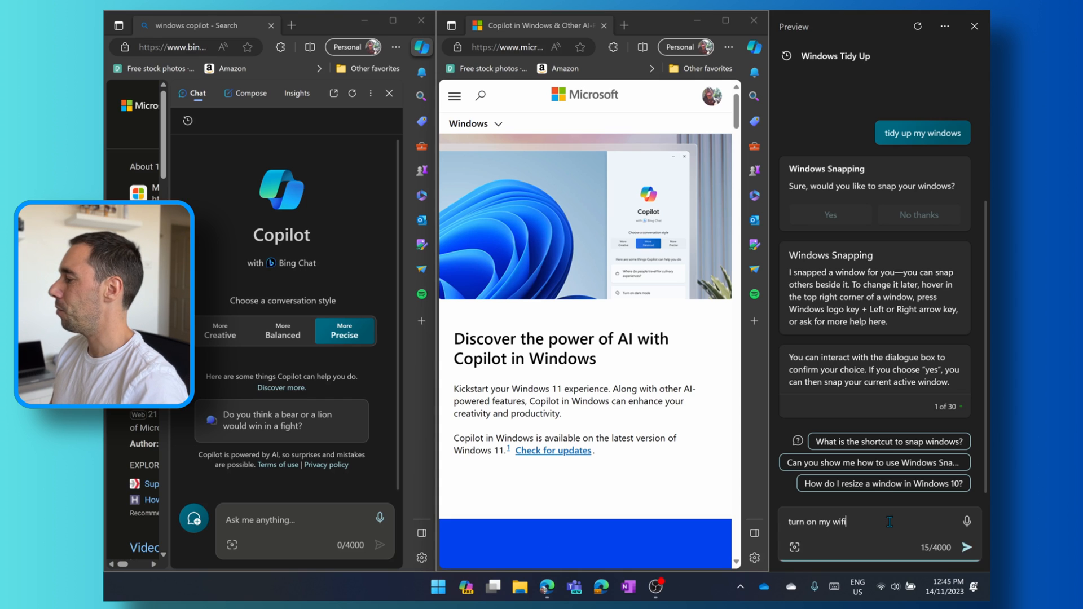
left_click(969, 547)
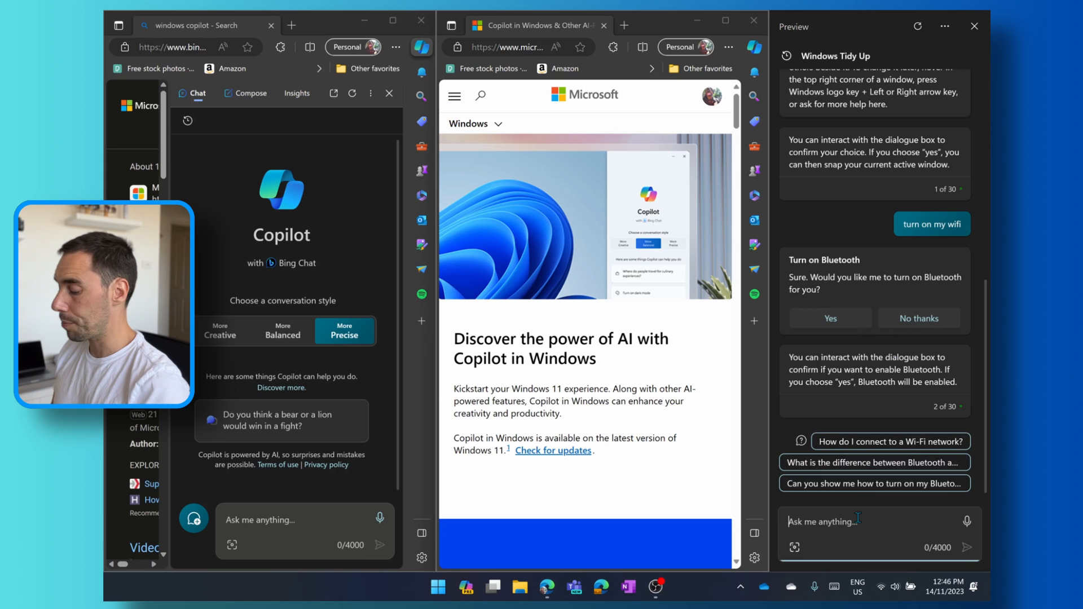
Ask Copilot to turn on dark mode and accept the switch.
type("turn on d")
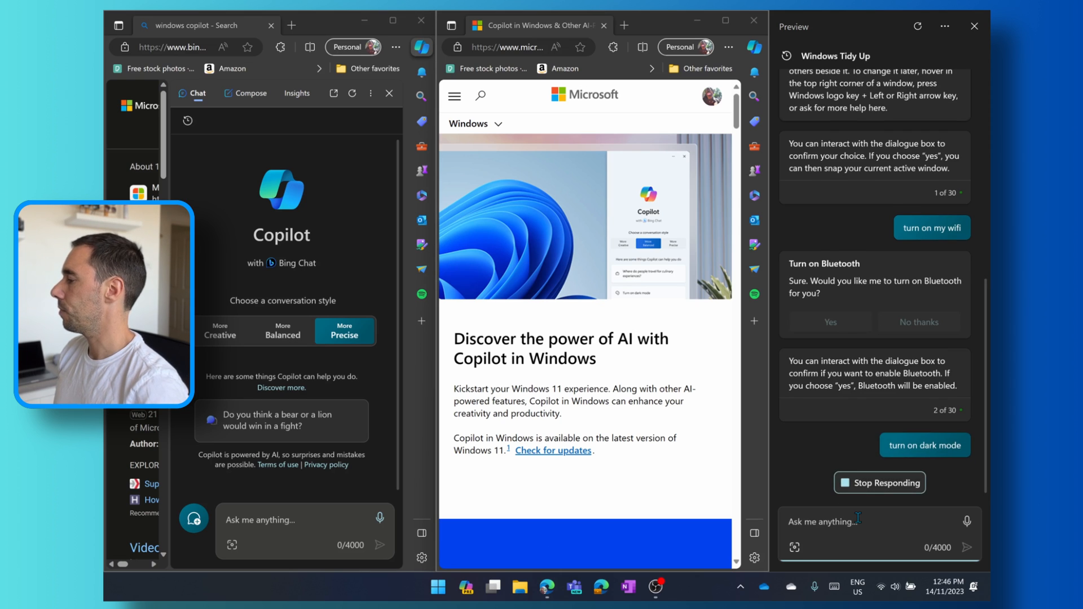
scroll("down", 3)
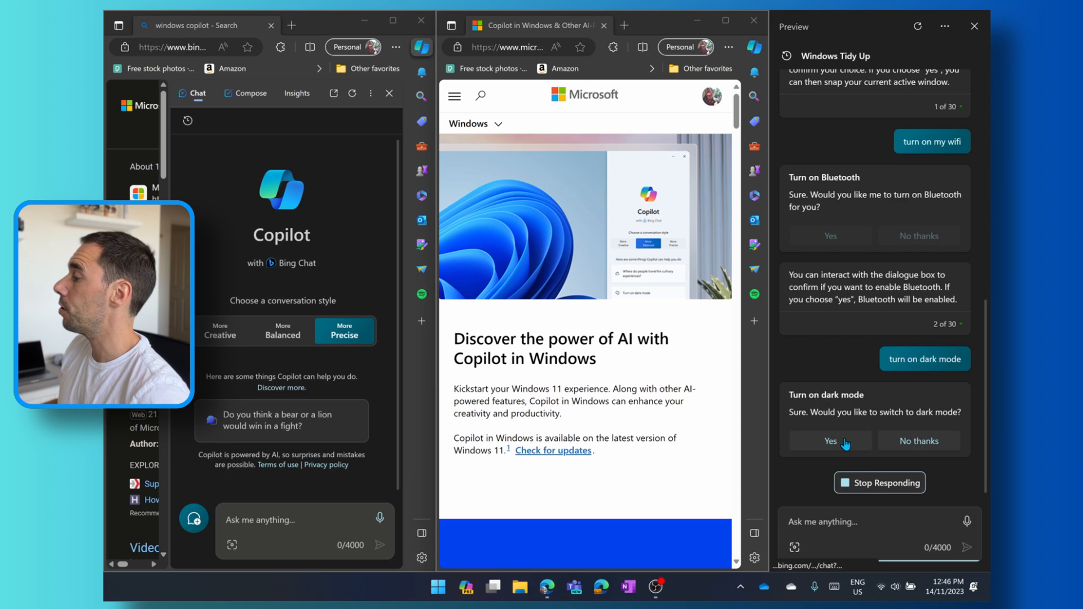
left_click(830, 441)
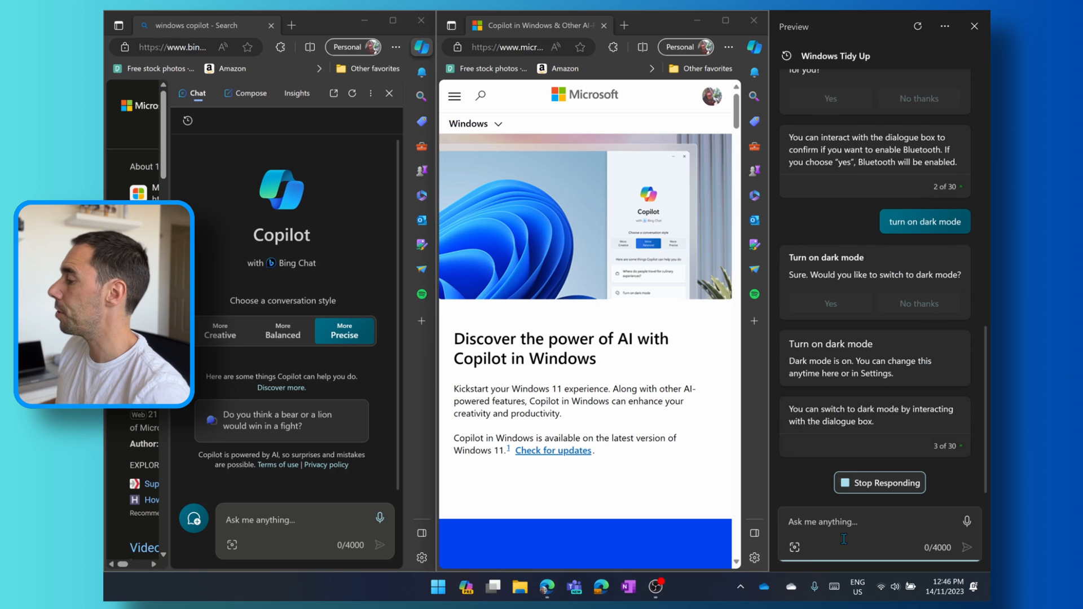
Send 'actually turn it to light' and confirm turning dark mode off.
type("actuall")
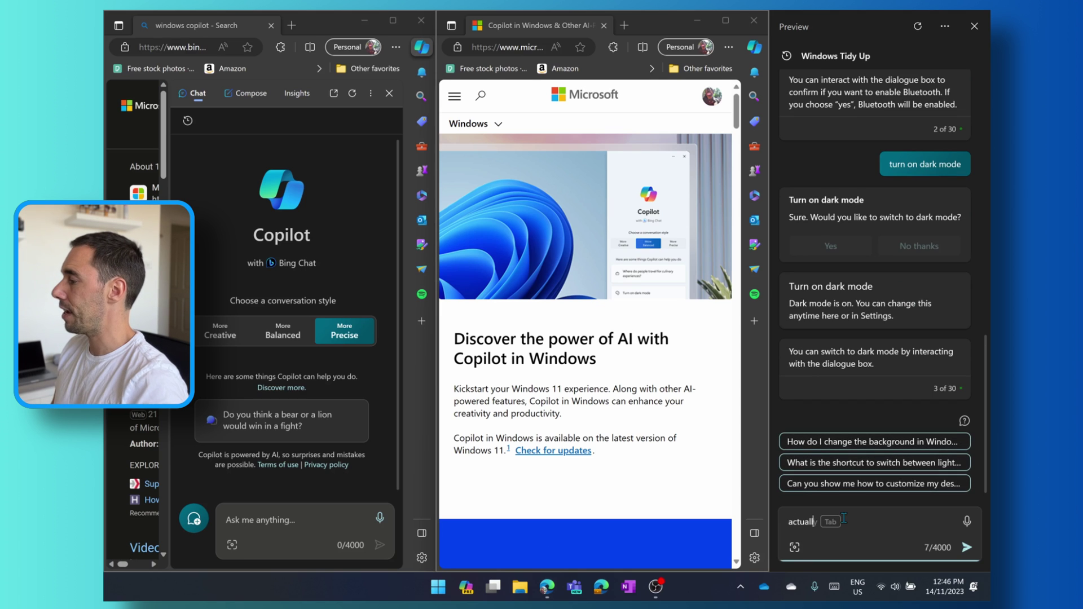
type("actually turn it to light")
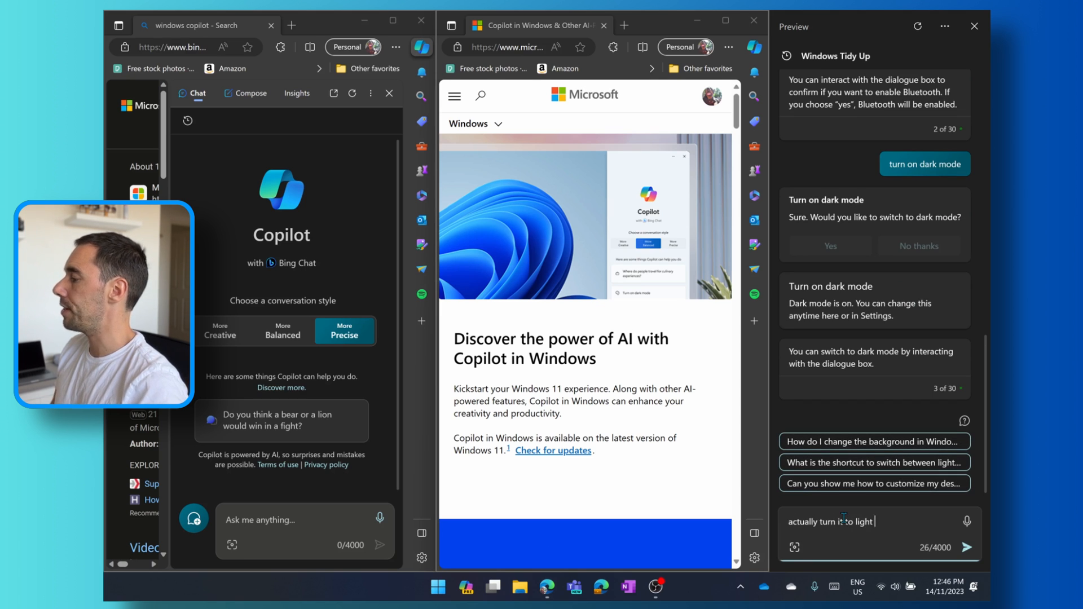
left_click(968, 547)
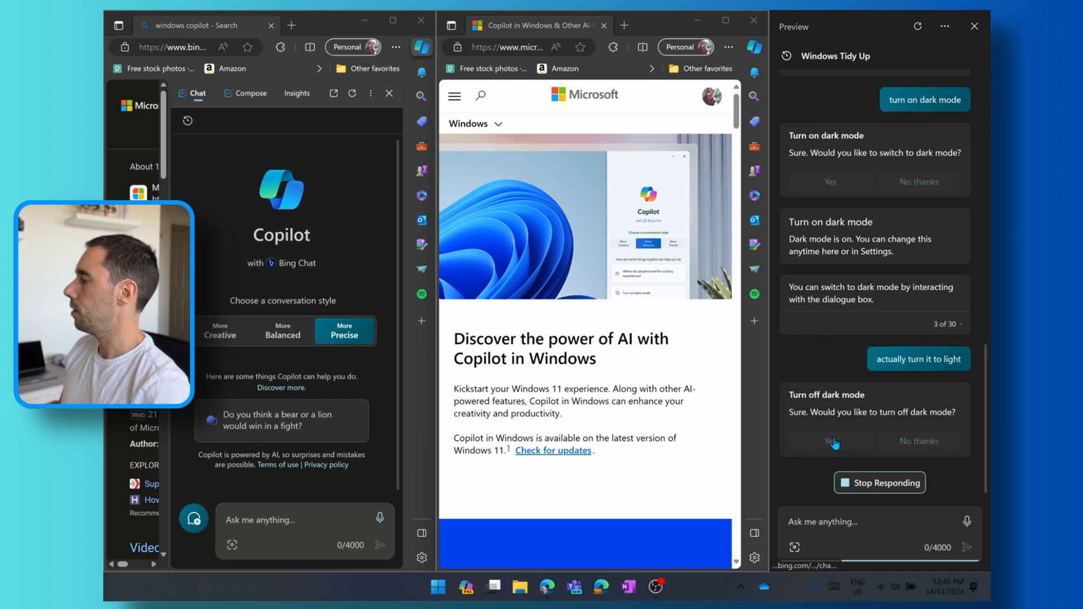
left_click(830, 441)
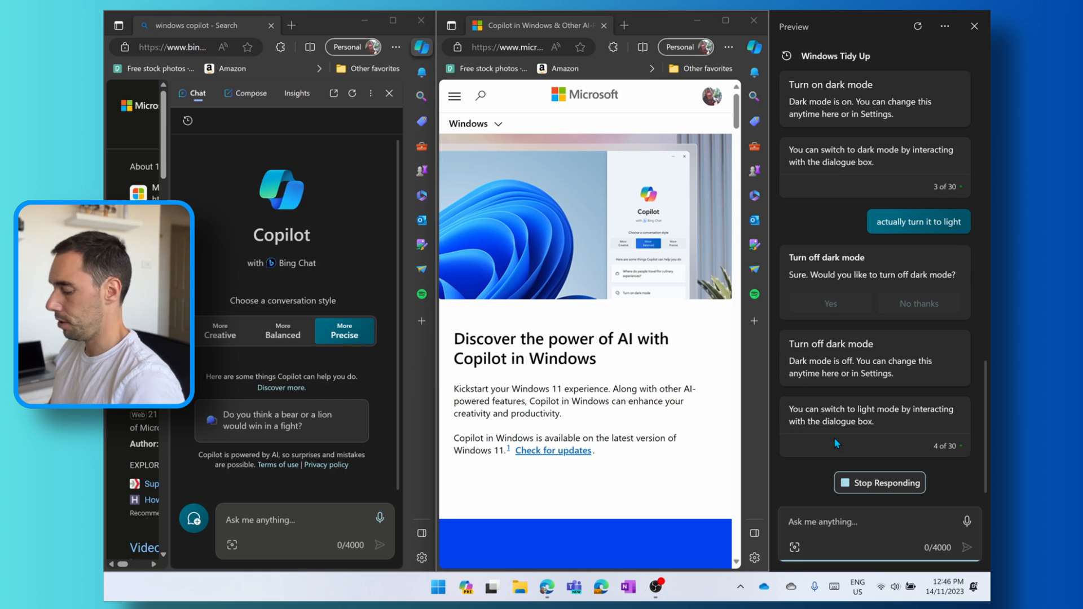
Send 'switch it back please' and confirm turning dark mode back on.
type("switch it b")
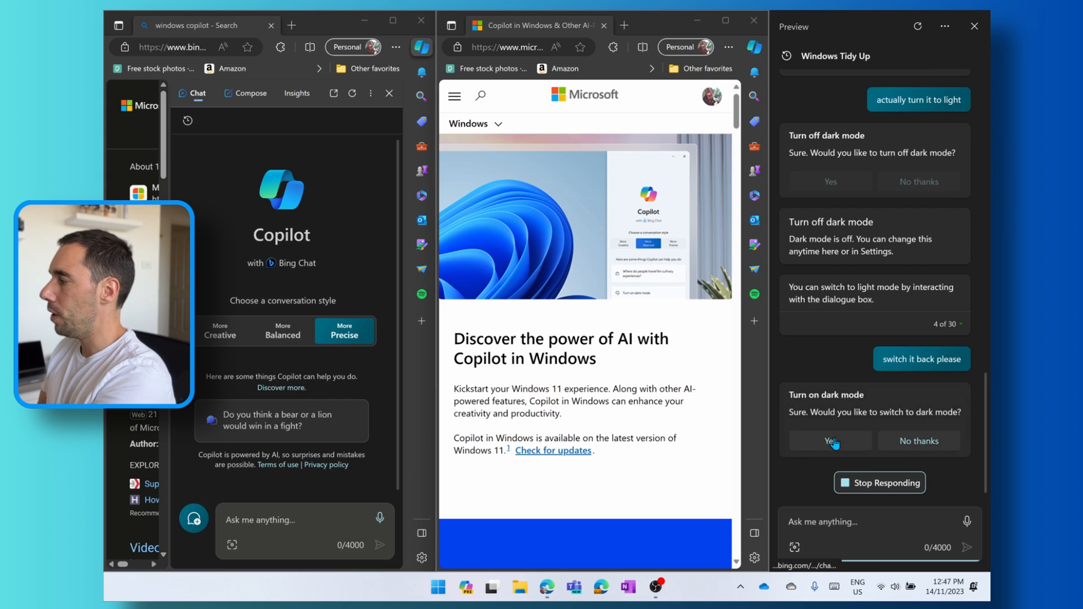
left_click(830, 441)
type("ope")
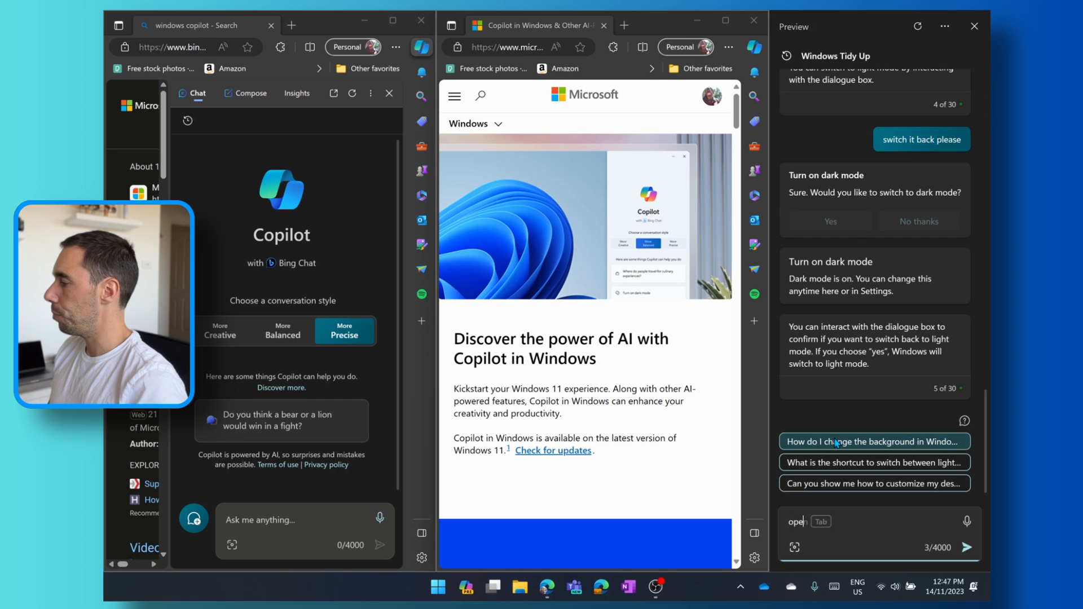
Ask Copilot to 'open chrome' and accept its offer to launch Google Chrome.
type("ai")
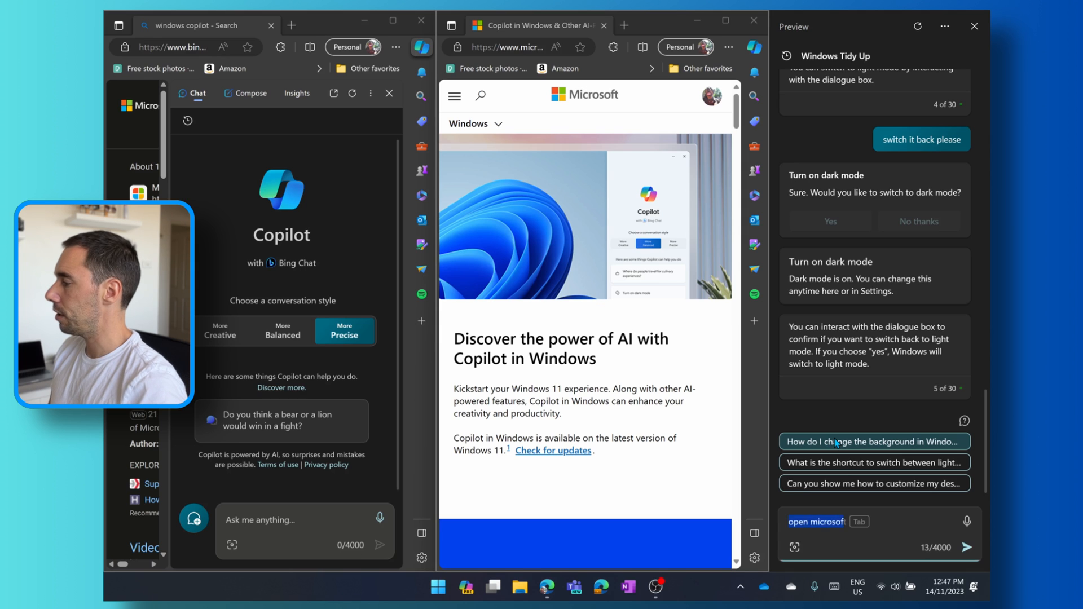
type("open chrom")
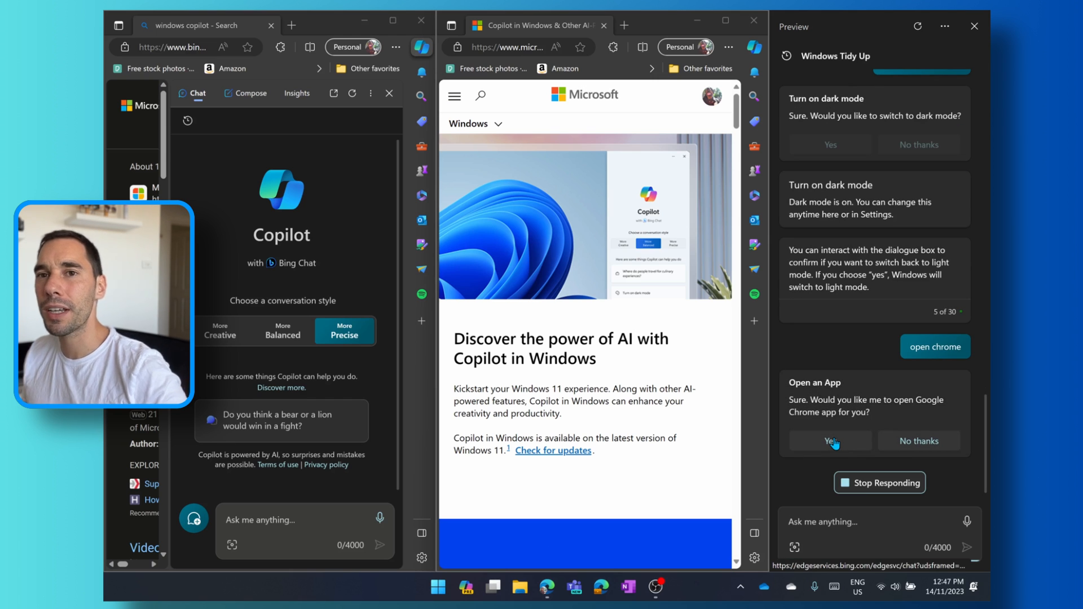
left_click(830, 440)
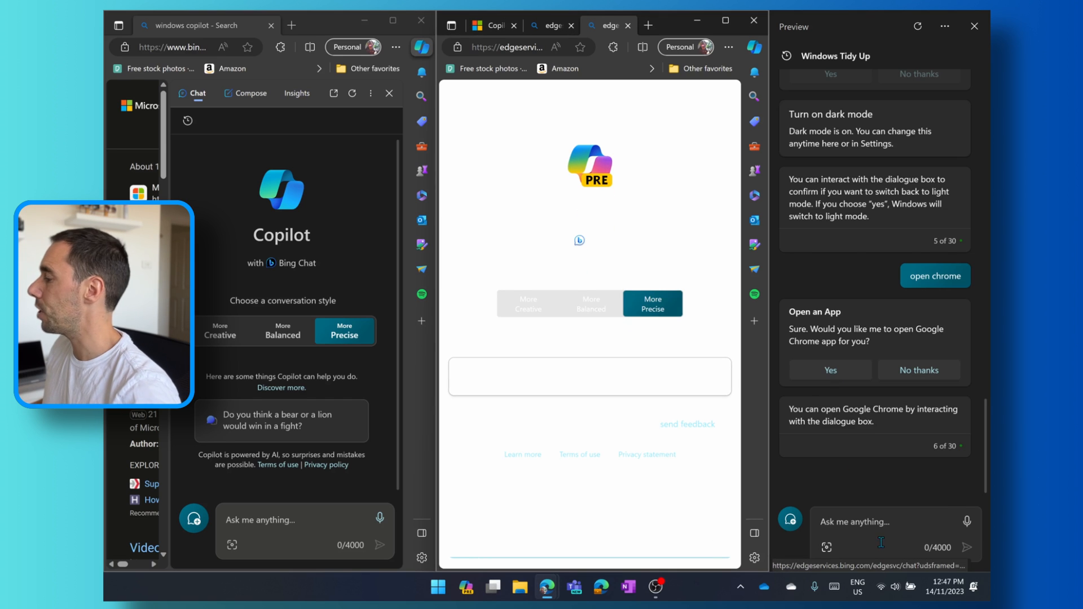
Send 'open google chrome' to Copilot and scroll to its Open an App card.
type("open google cho")
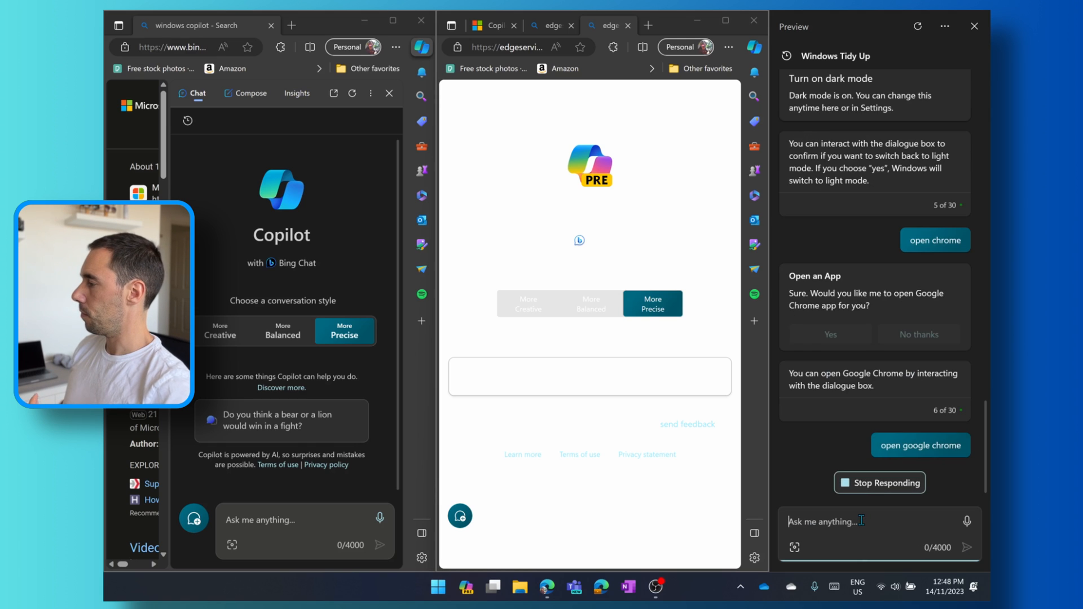
scroll("down", 3)
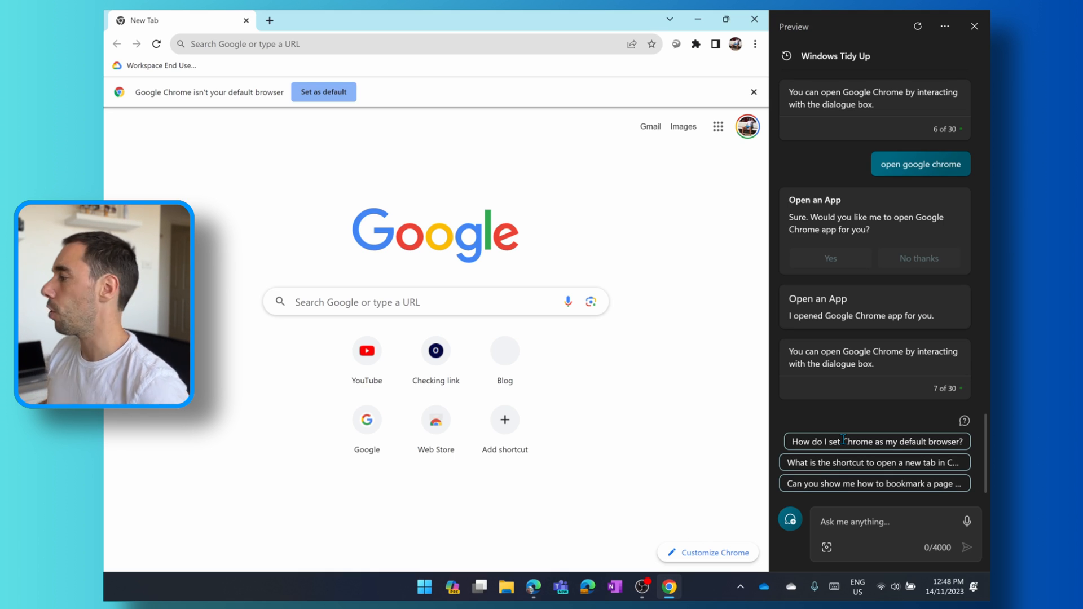
mouse_move(764, 33)
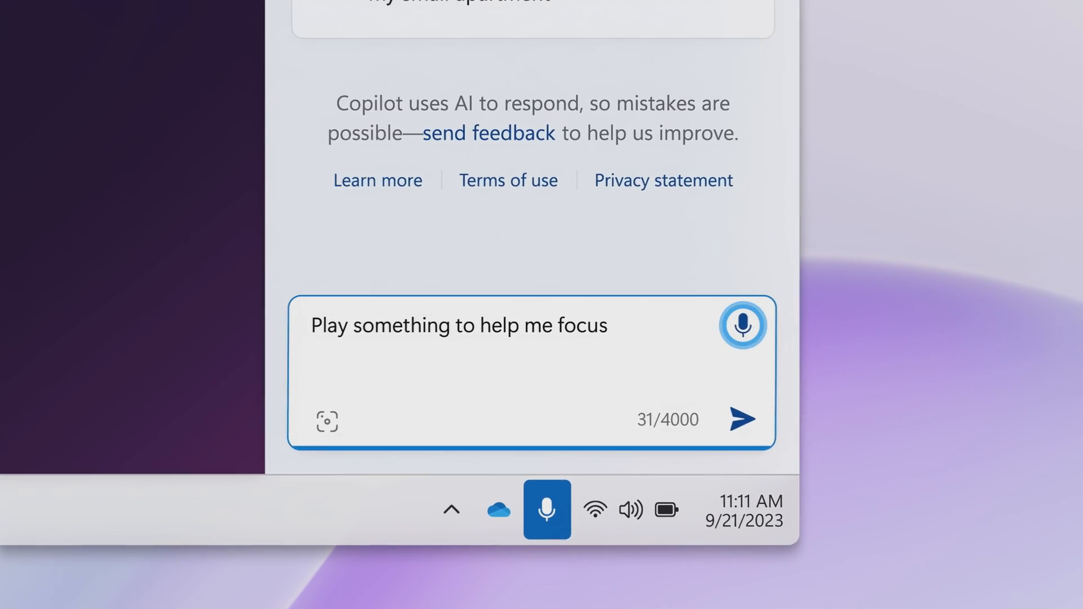
Close the Google Chrome window to return to the Edge windows and Copilot pane.
left_click(742, 419)
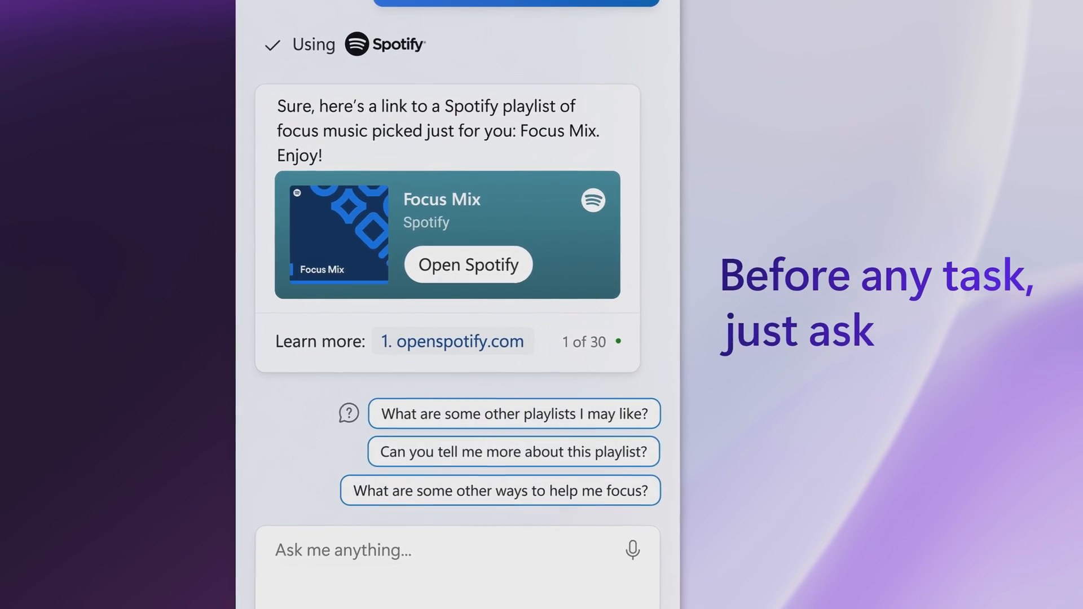
left_click(467, 264)
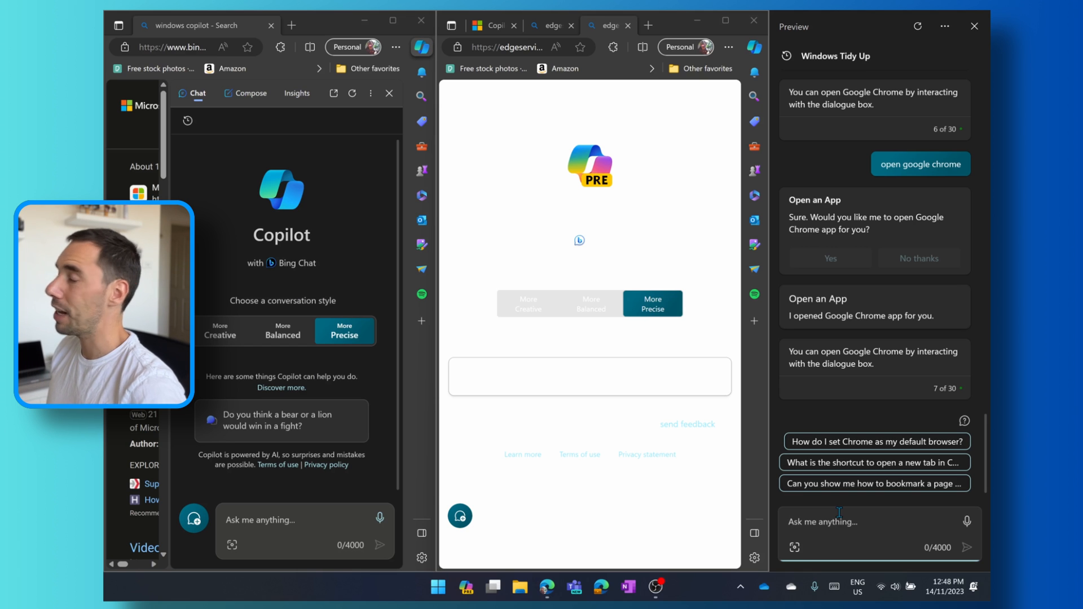
Enter 'play m' while setting up a new Outlook mail draft beside a fresh Copilot chat.
type("play m")
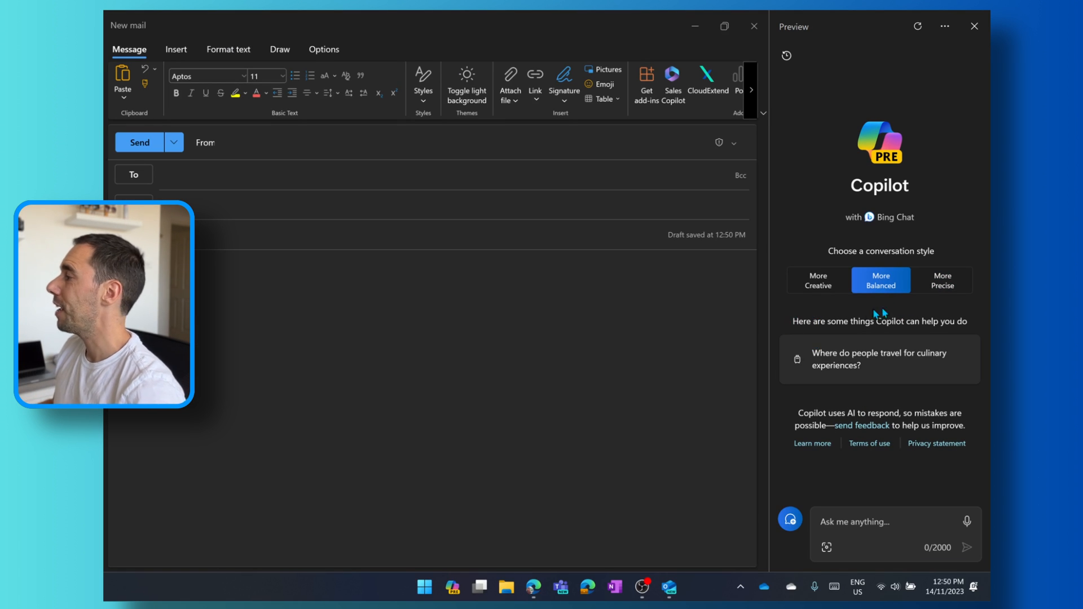
Cycle through Creative, Precise and Balanced styles, settle on Precise, and request a coworker joke.
left_click(818, 280)
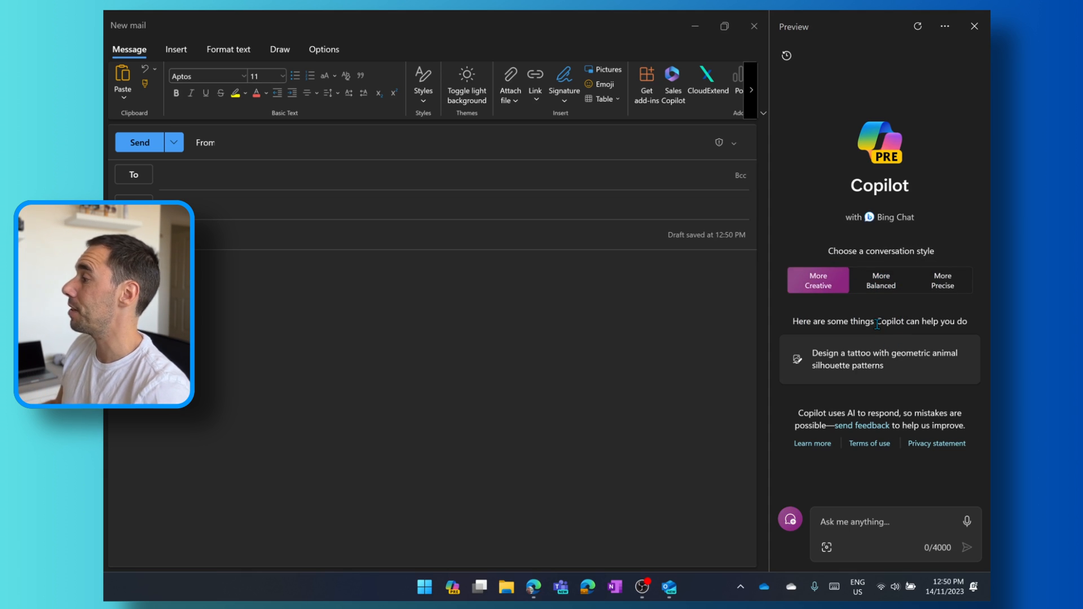
left_click(942, 287)
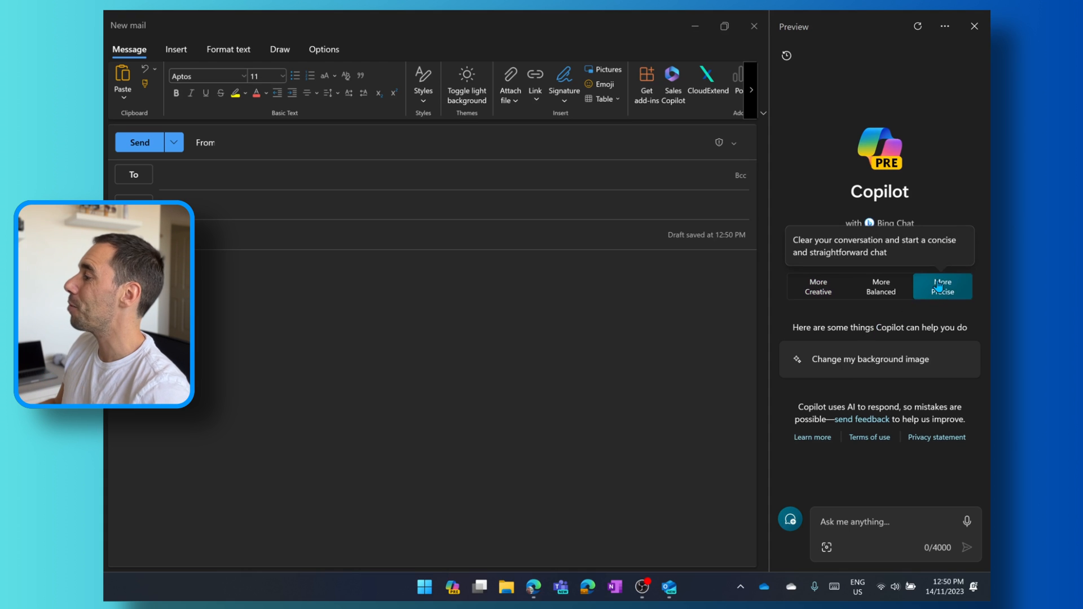
left_click(881, 281)
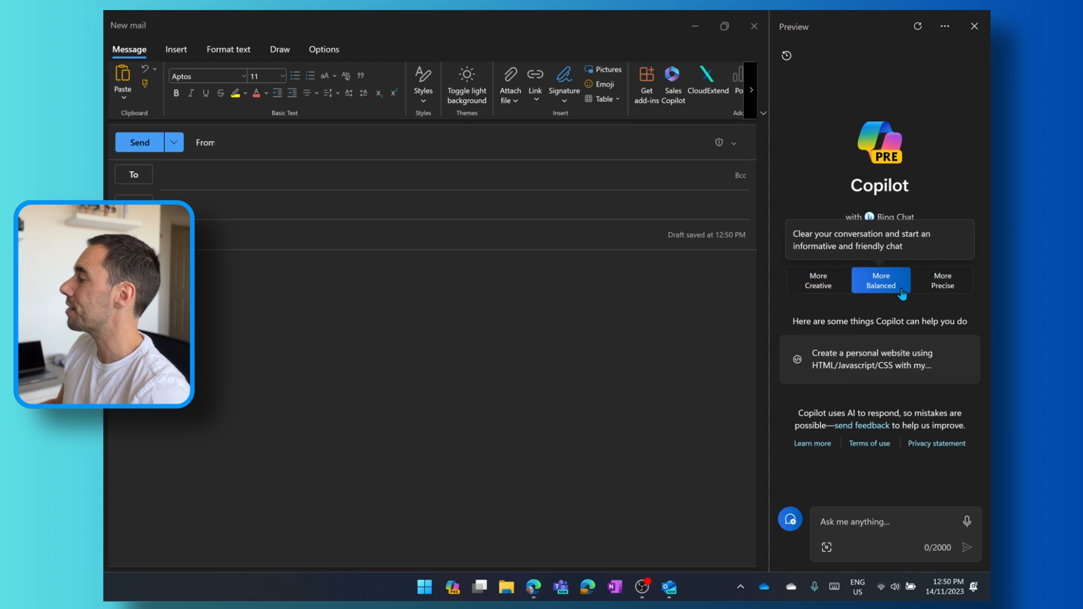
left_click(942, 286)
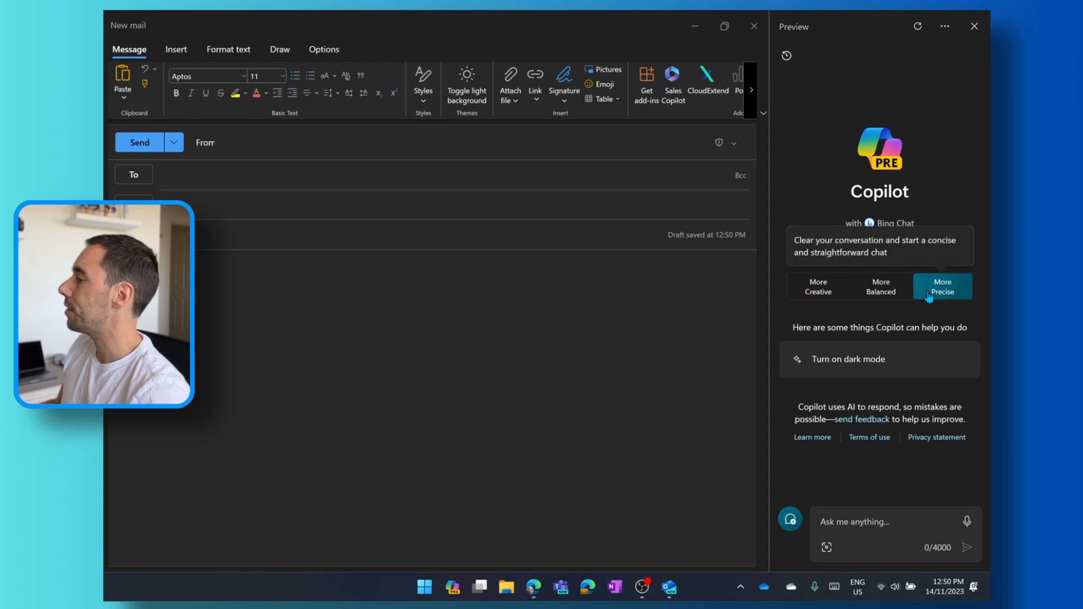
left_click(817, 280)
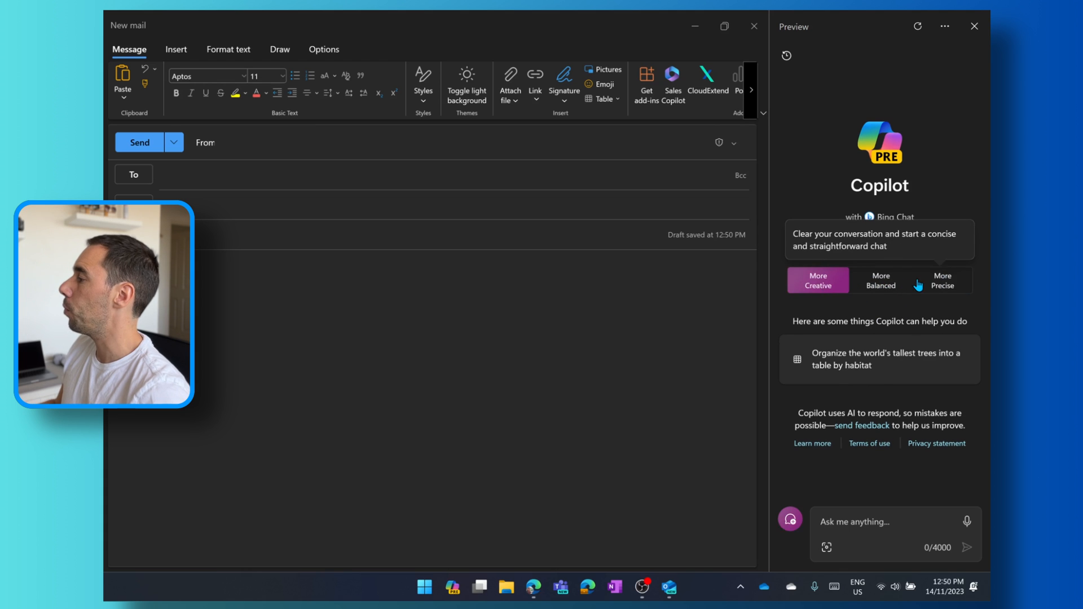
left_click(942, 280)
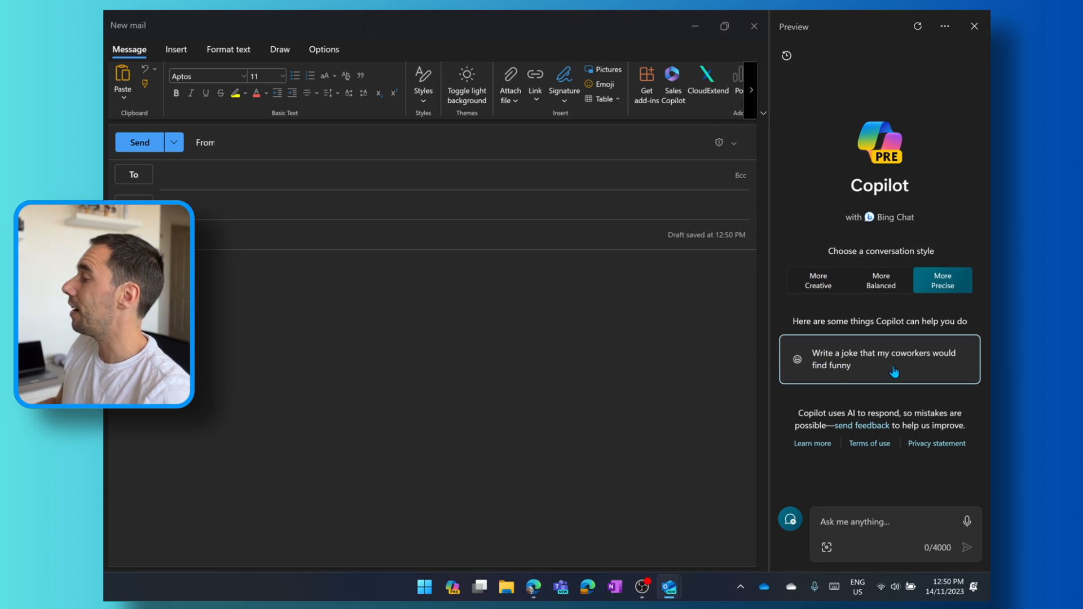
left_click(879, 360)
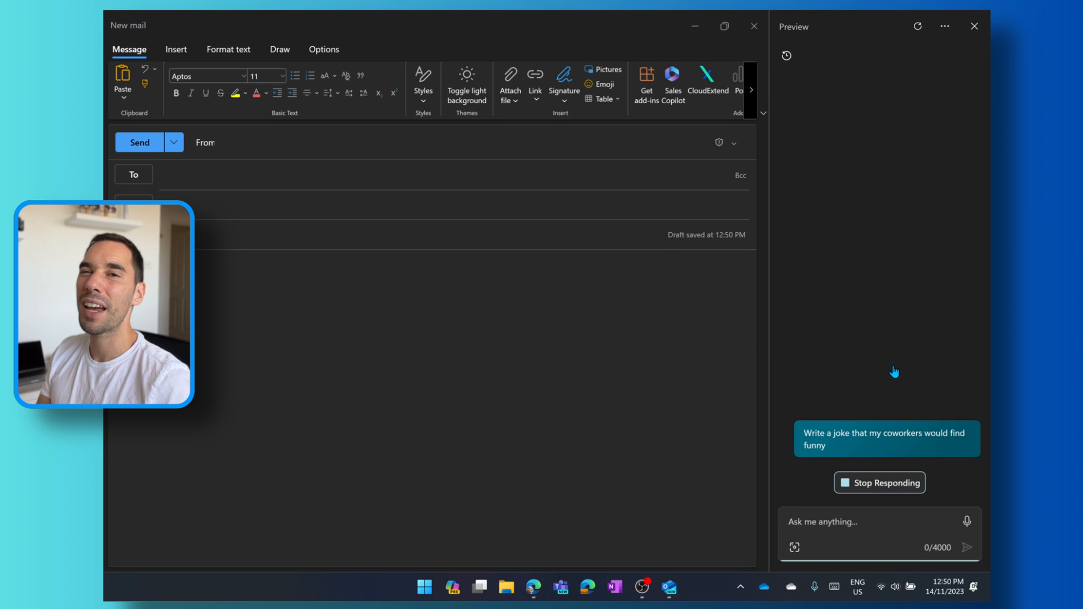